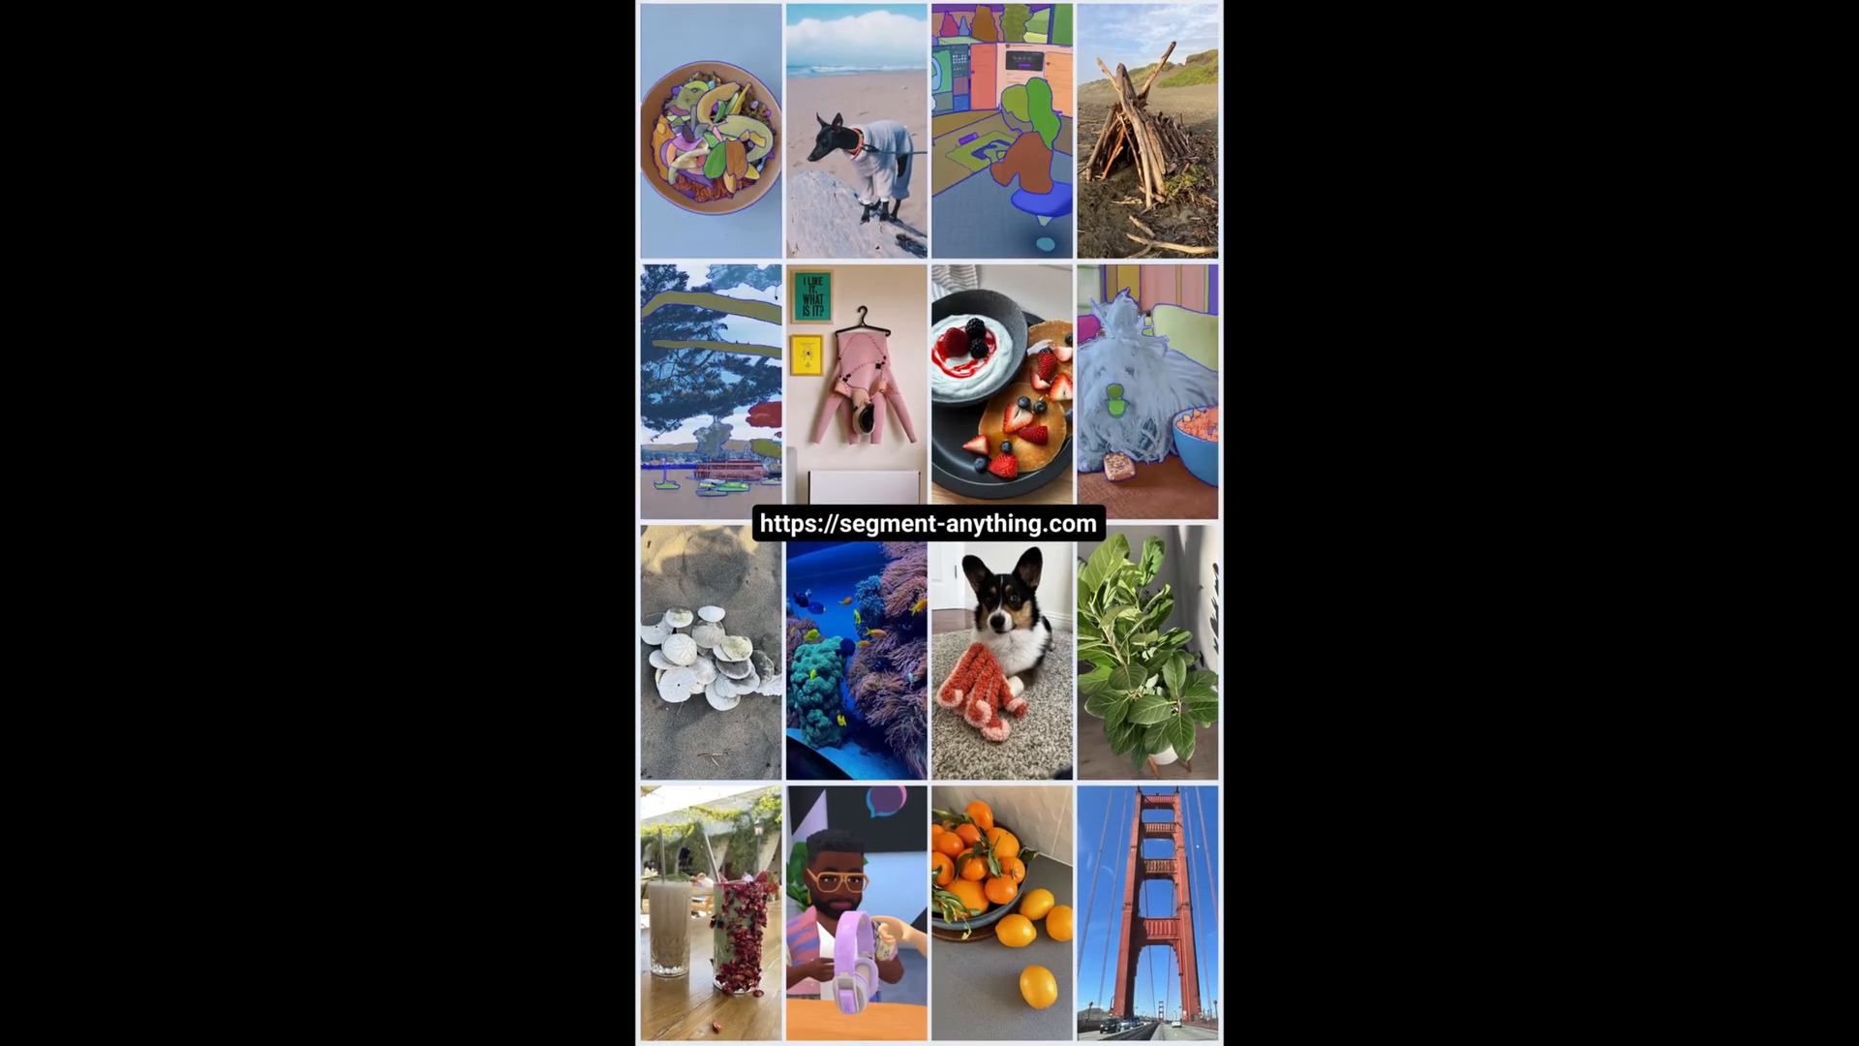
- Scroll the home page past input prompts and integration examples to Extensible outputs
left_click(1000, 397)
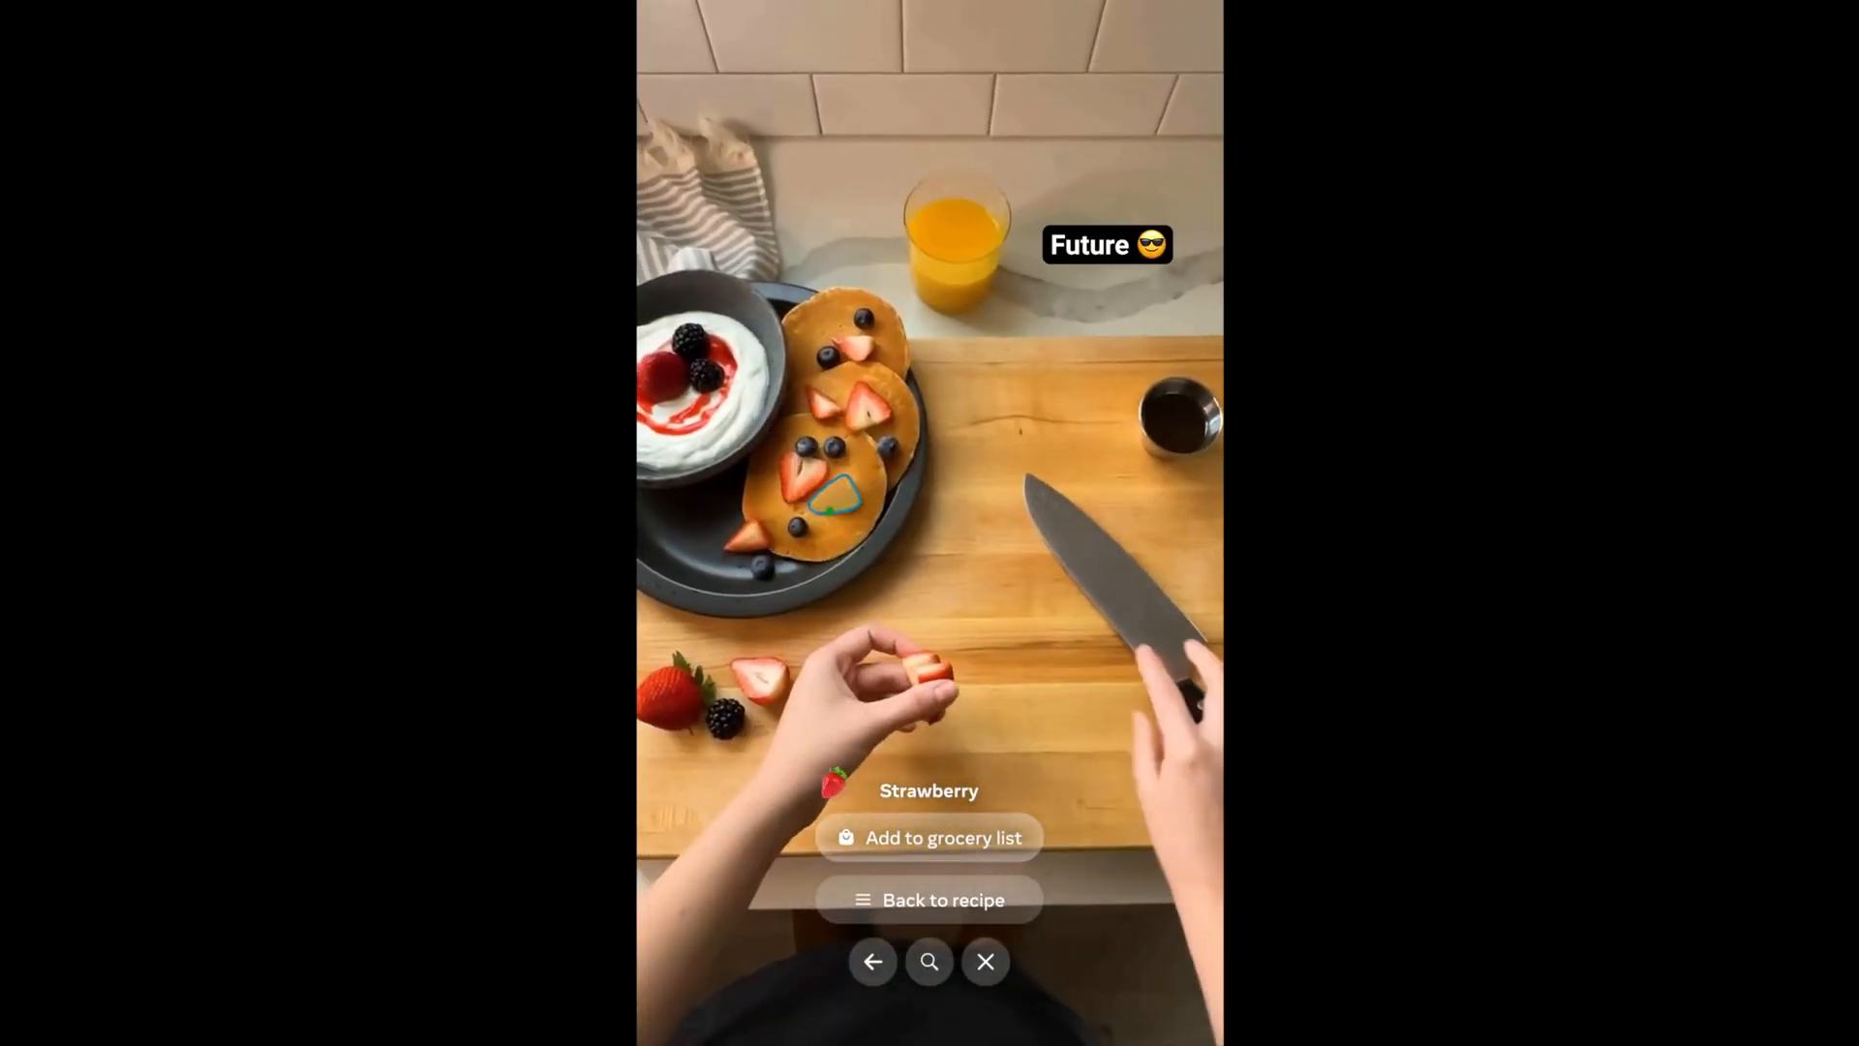
left_click(930, 836)
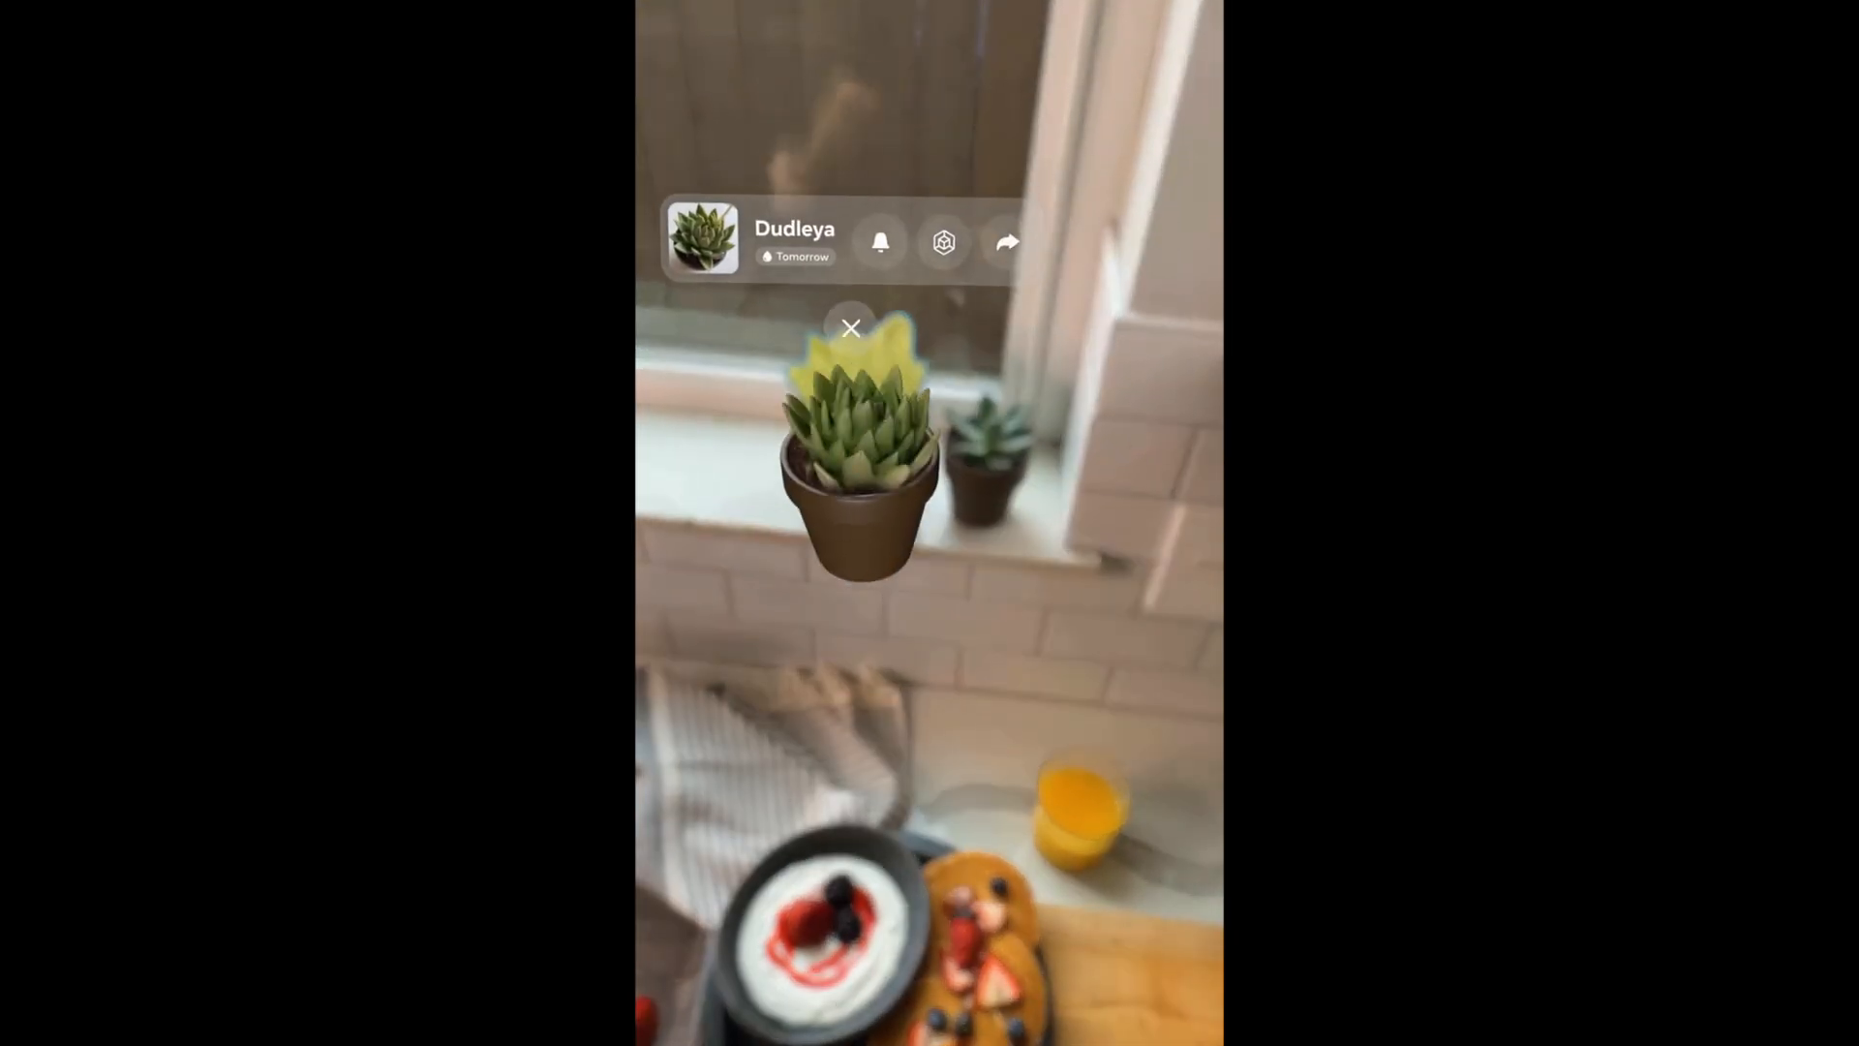
left_click(1007, 242)
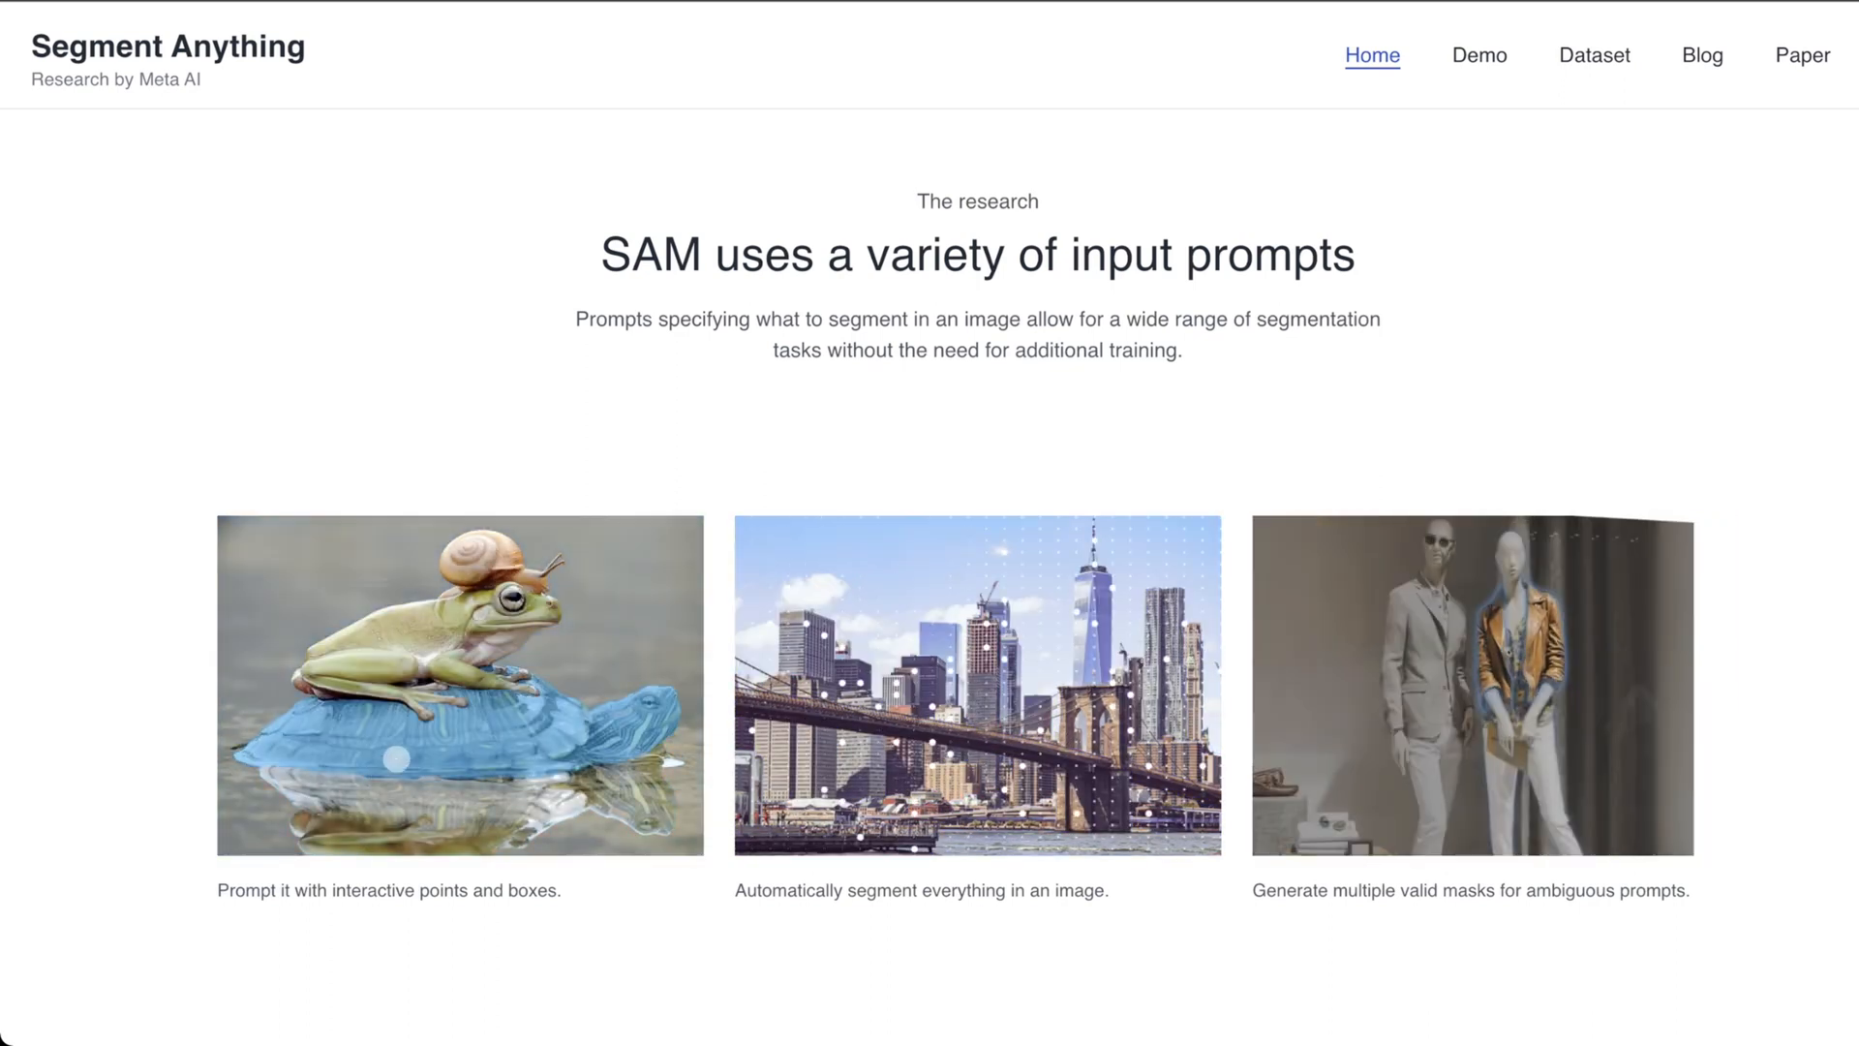
scroll("down", 3)
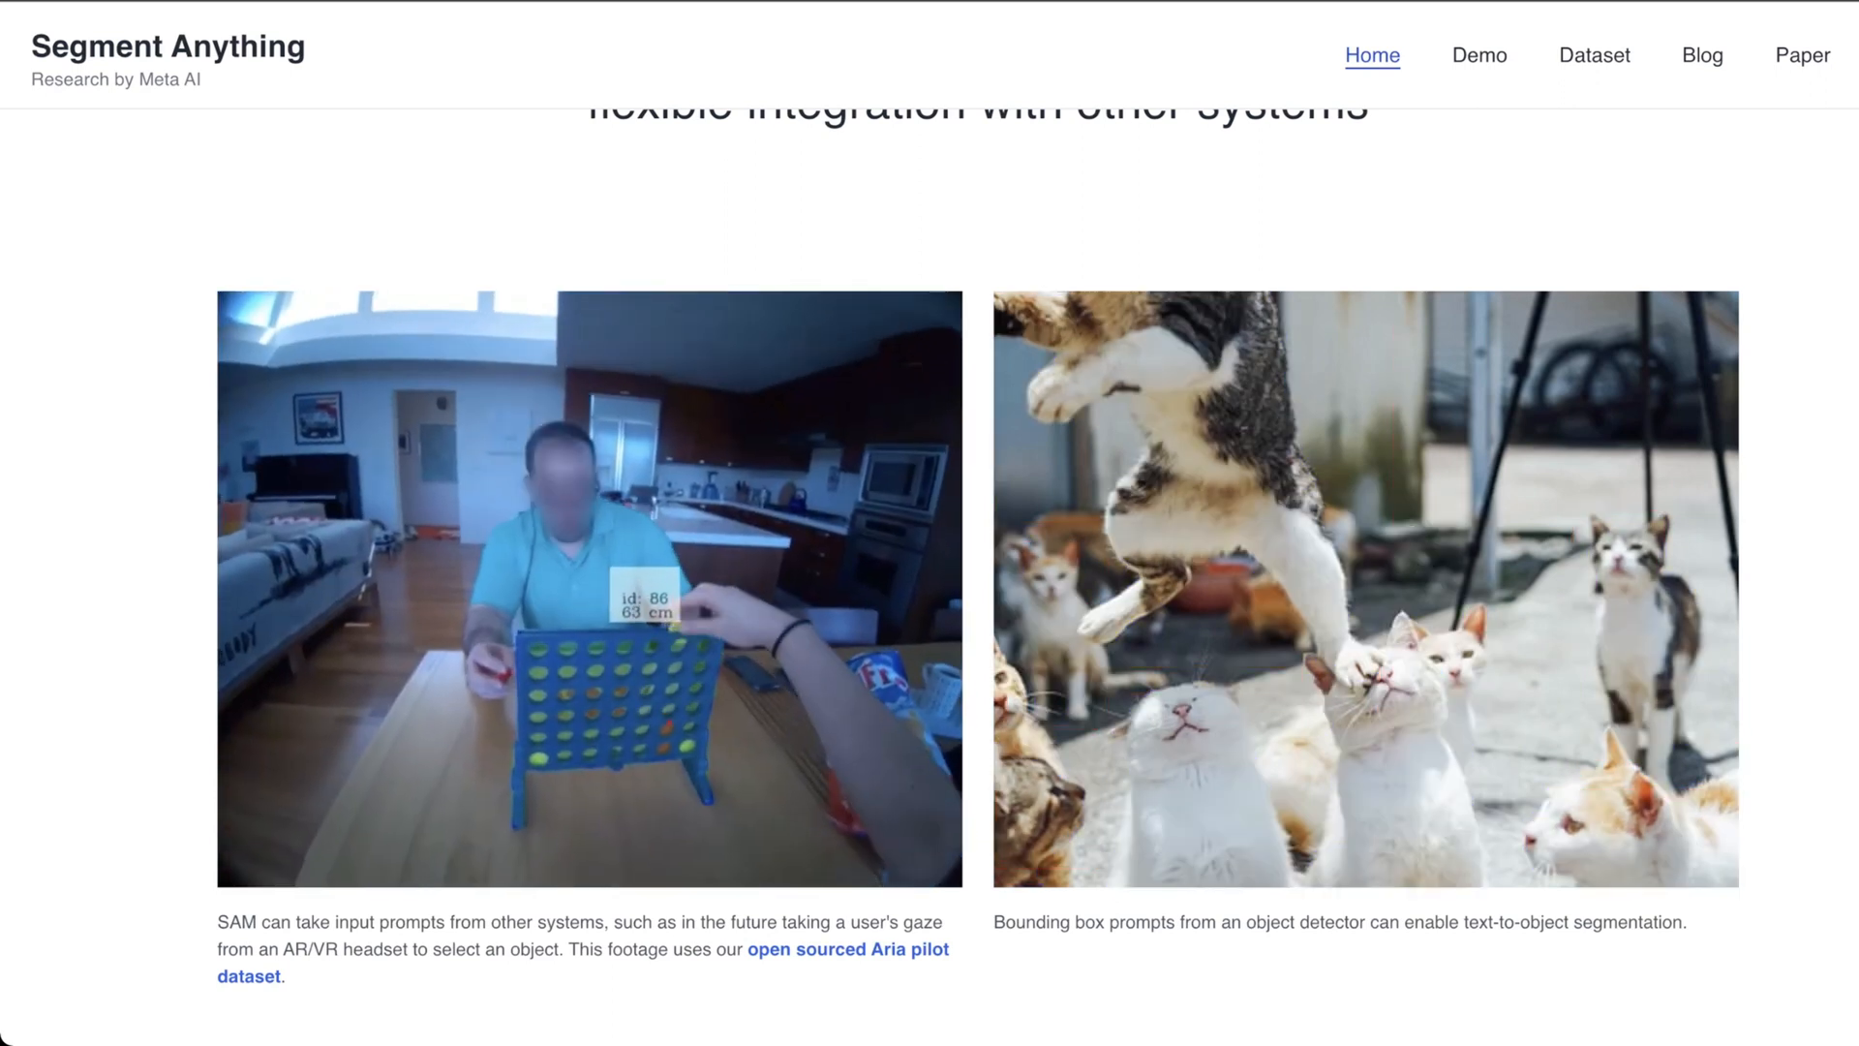
scroll("down", 3)
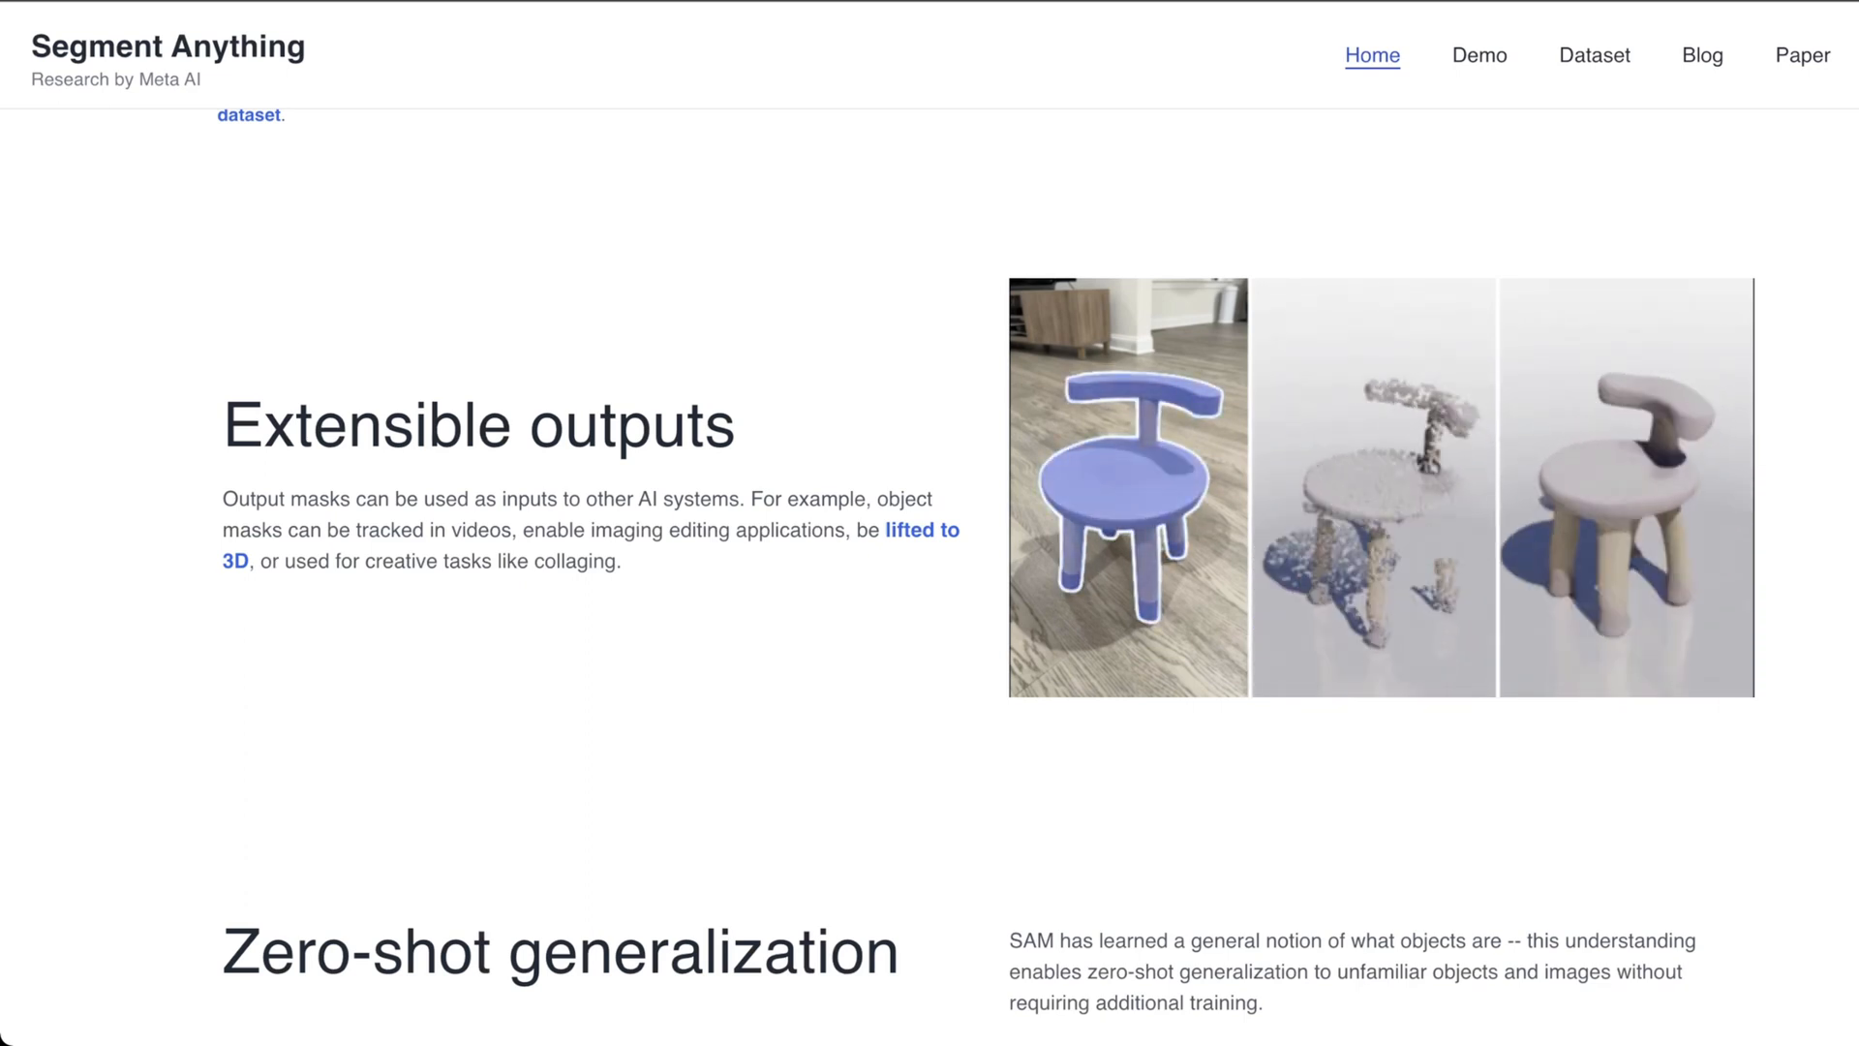
- Scroll through Zero-shot generalization, the 11M-image dataset and model design to the FAQ
scroll("down", 3)
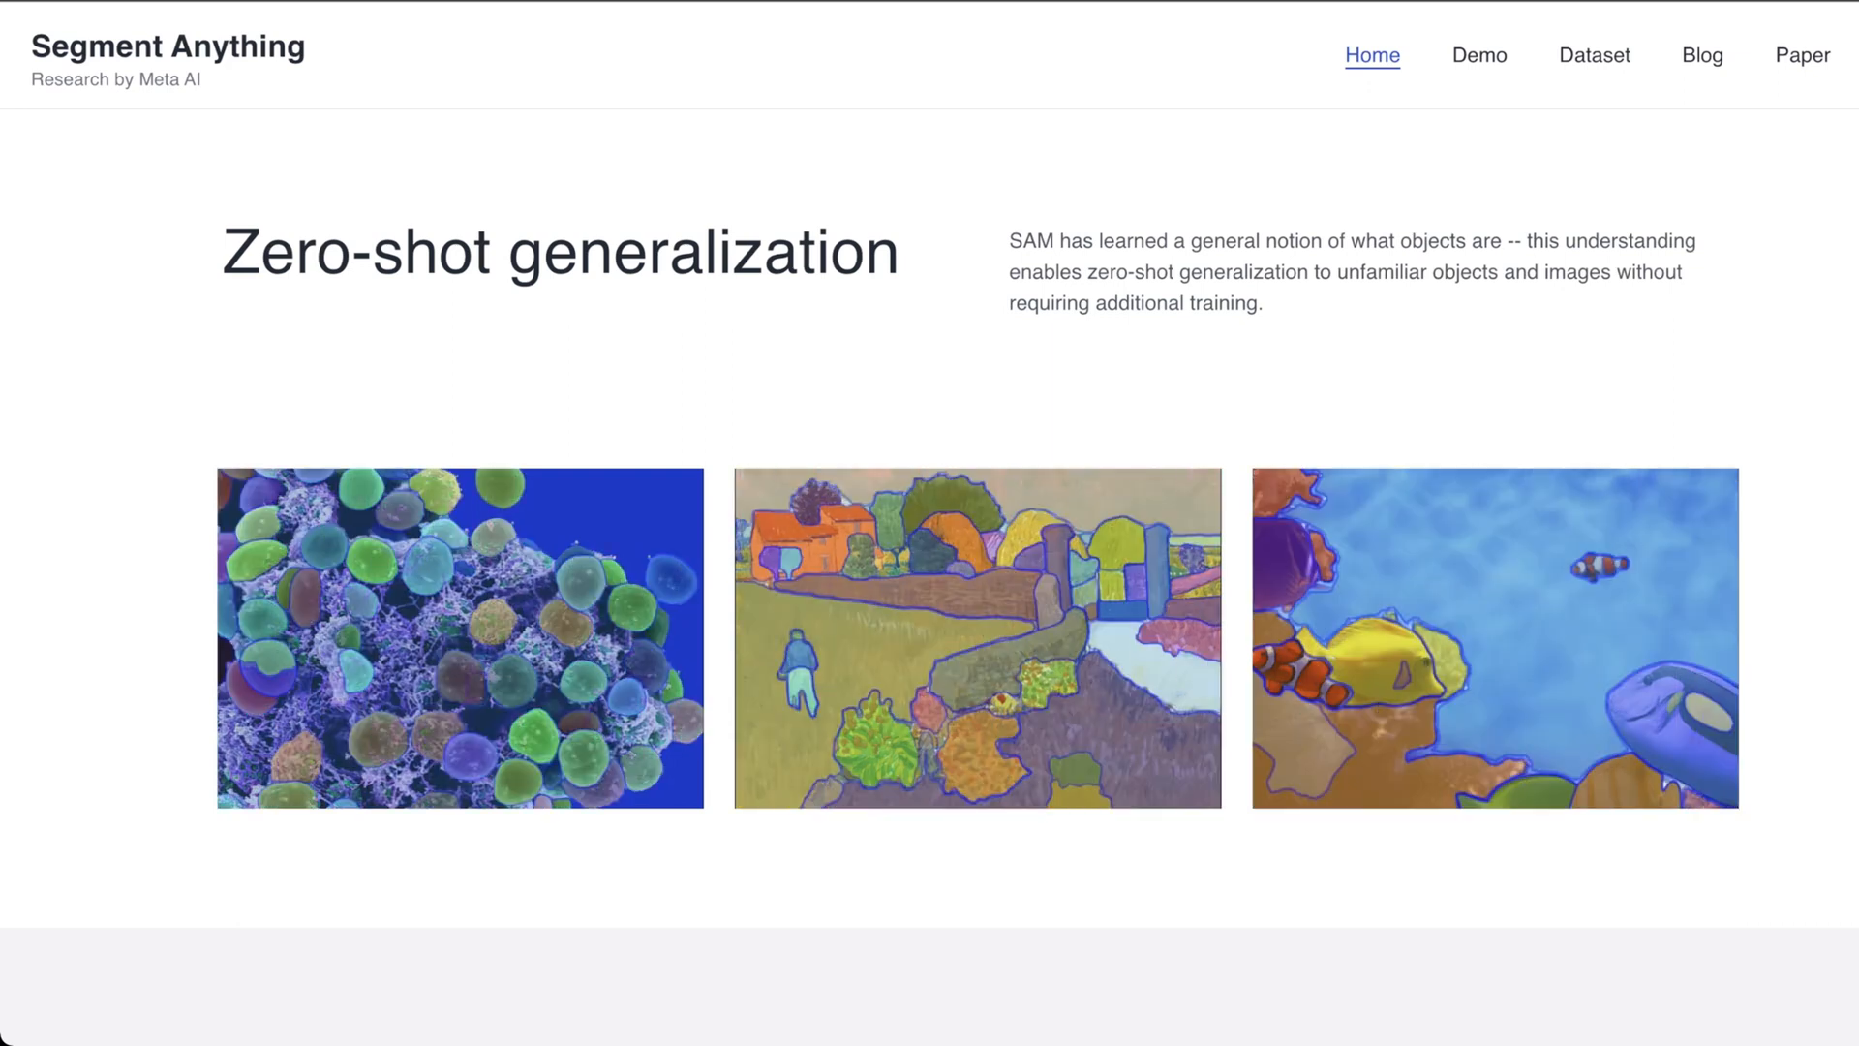
scroll("down", 3)
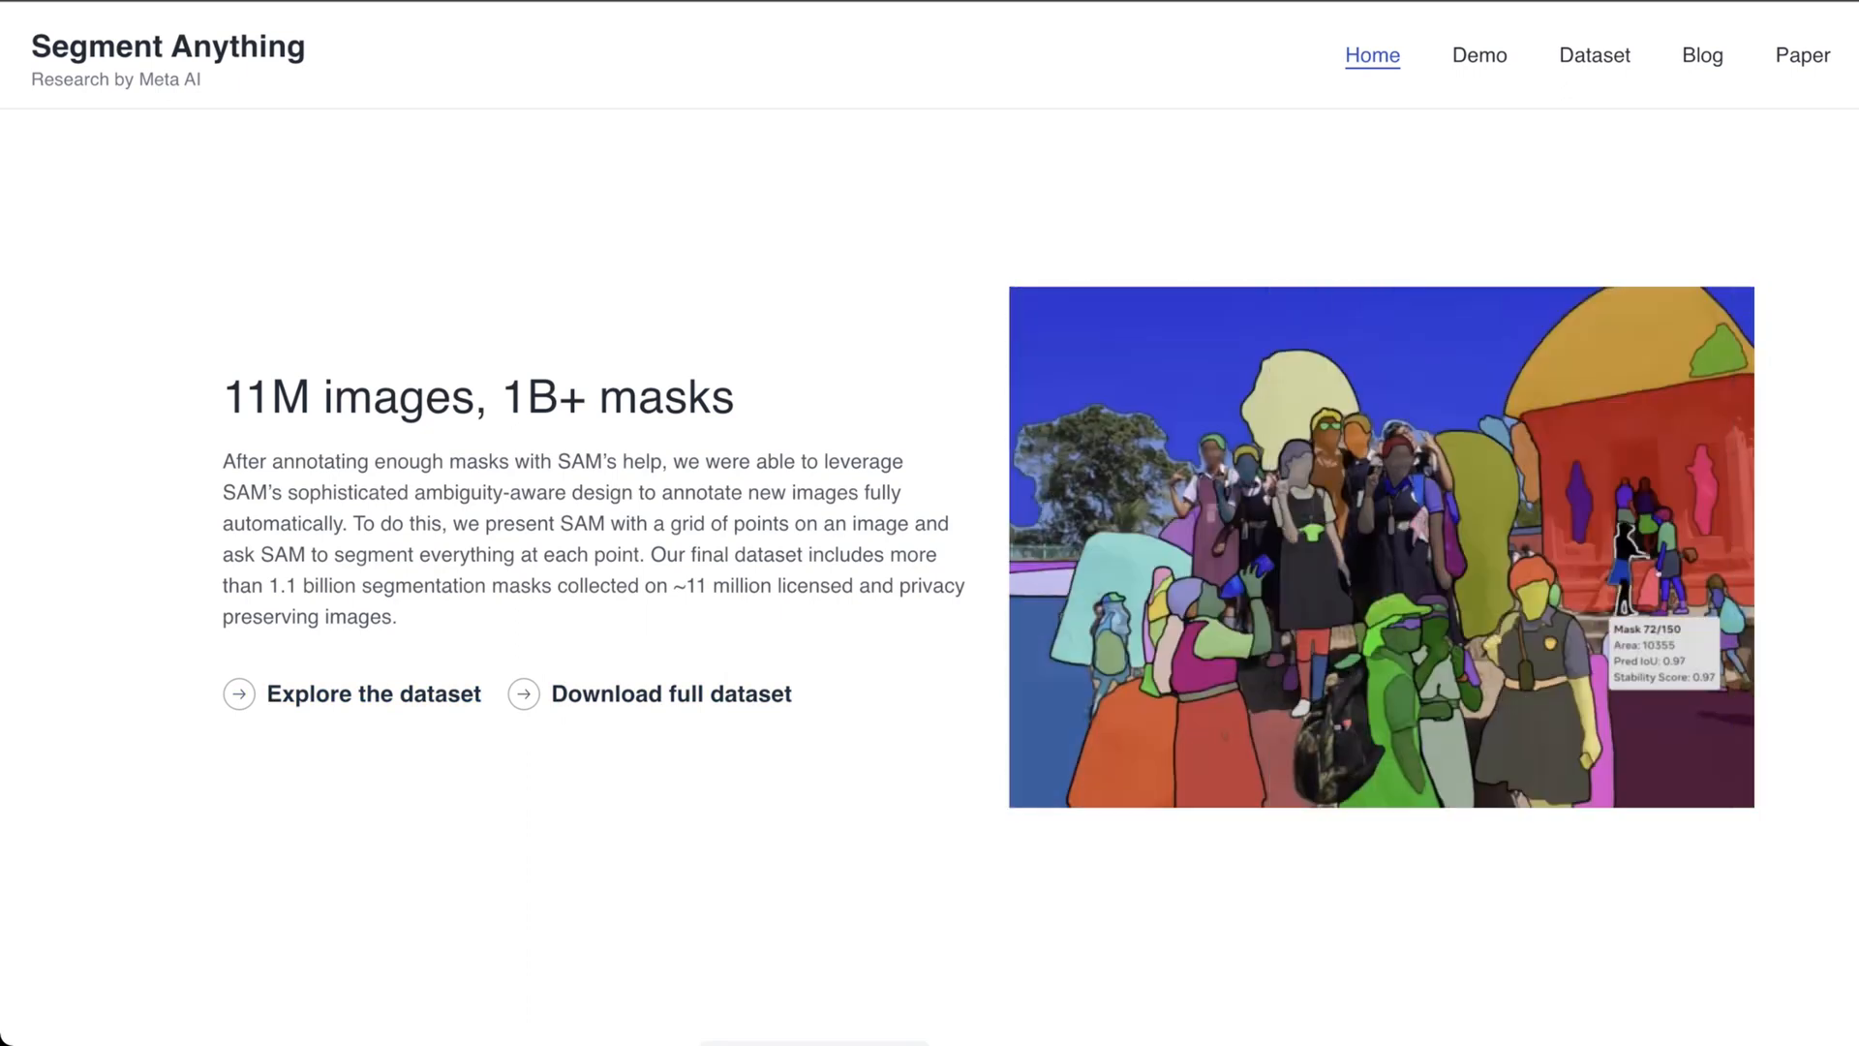
scroll("down", 3)
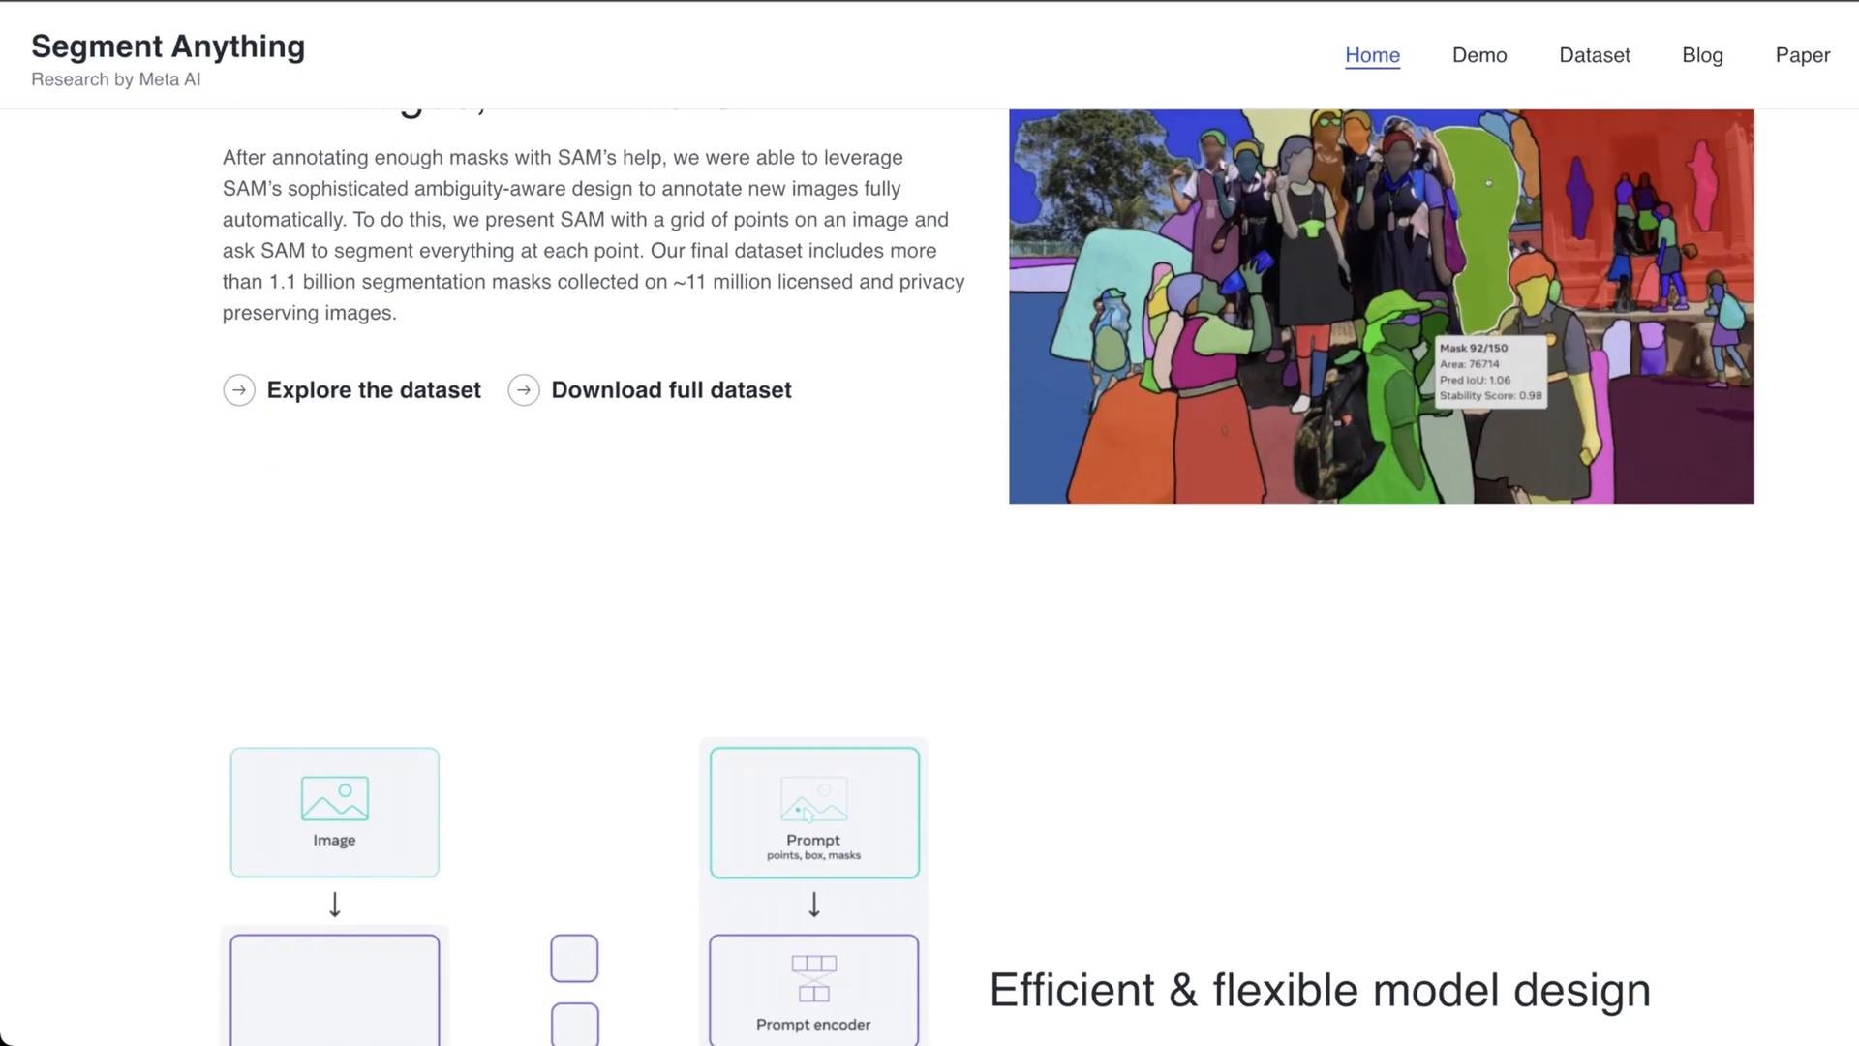
scroll("down", 3)
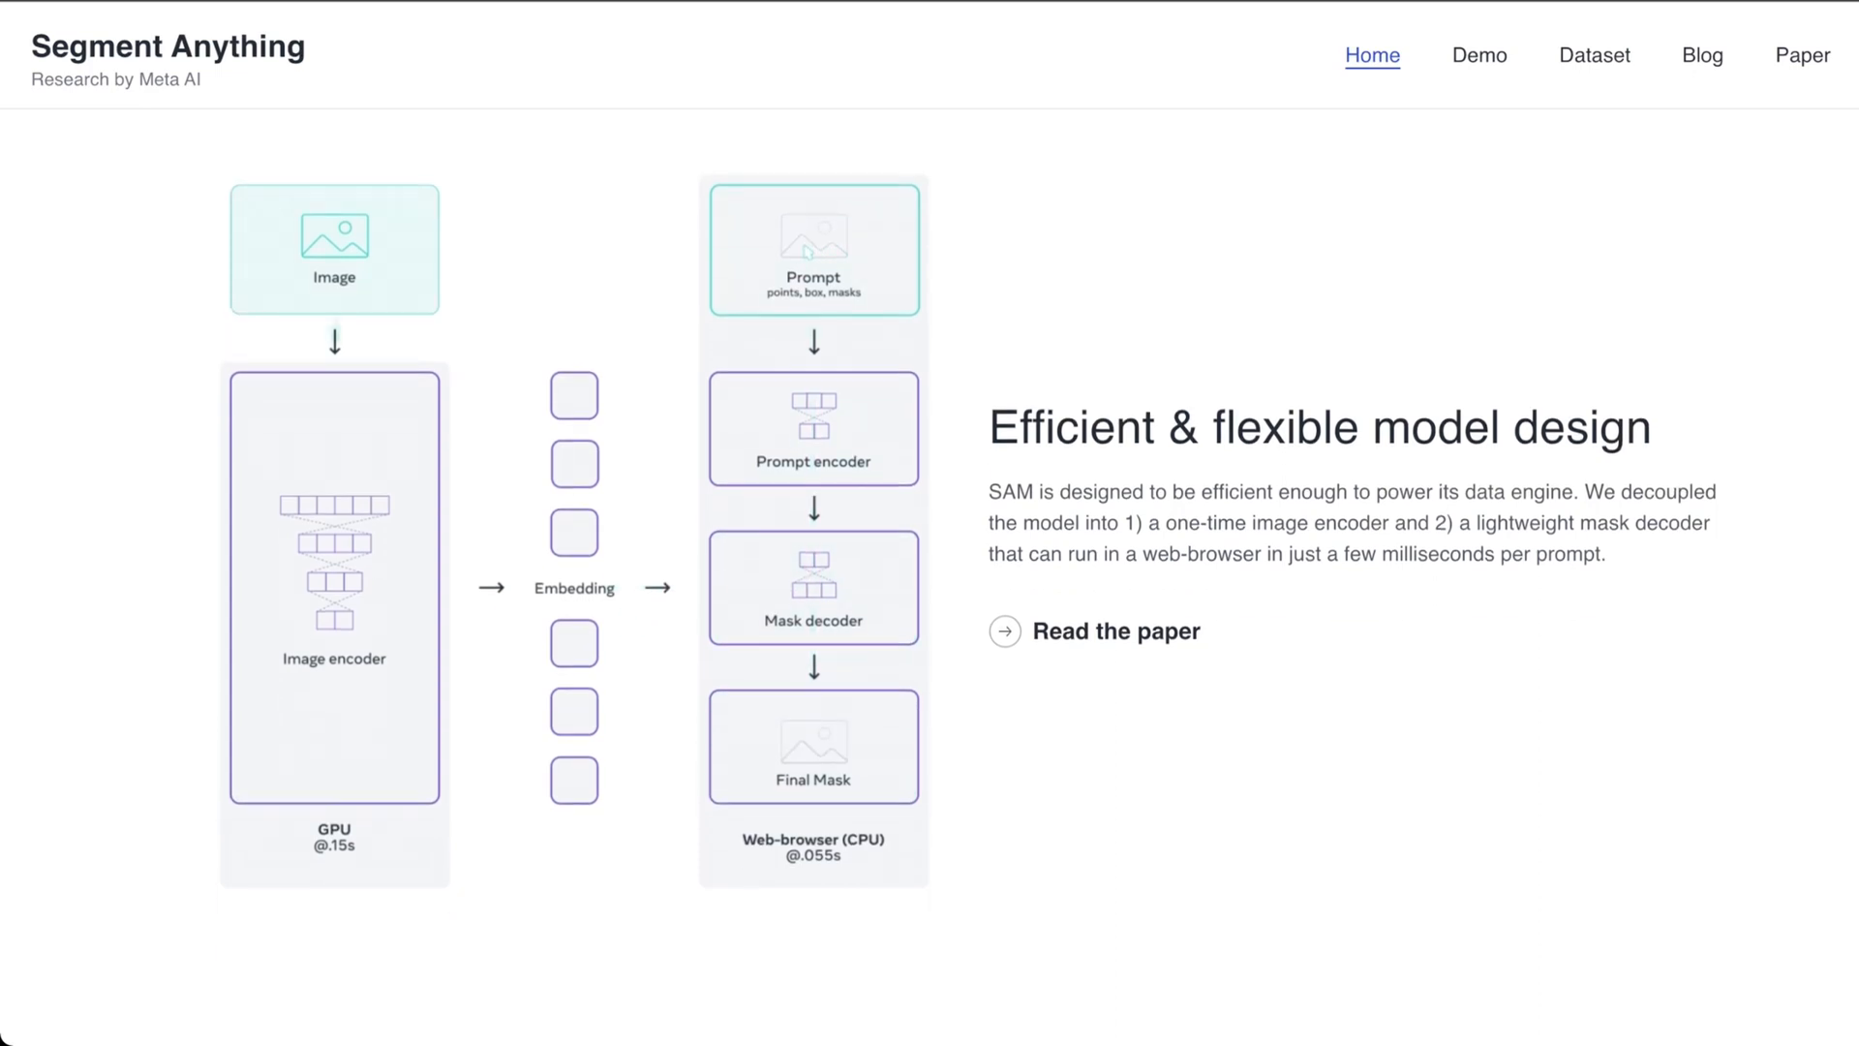
scroll("down", 3)
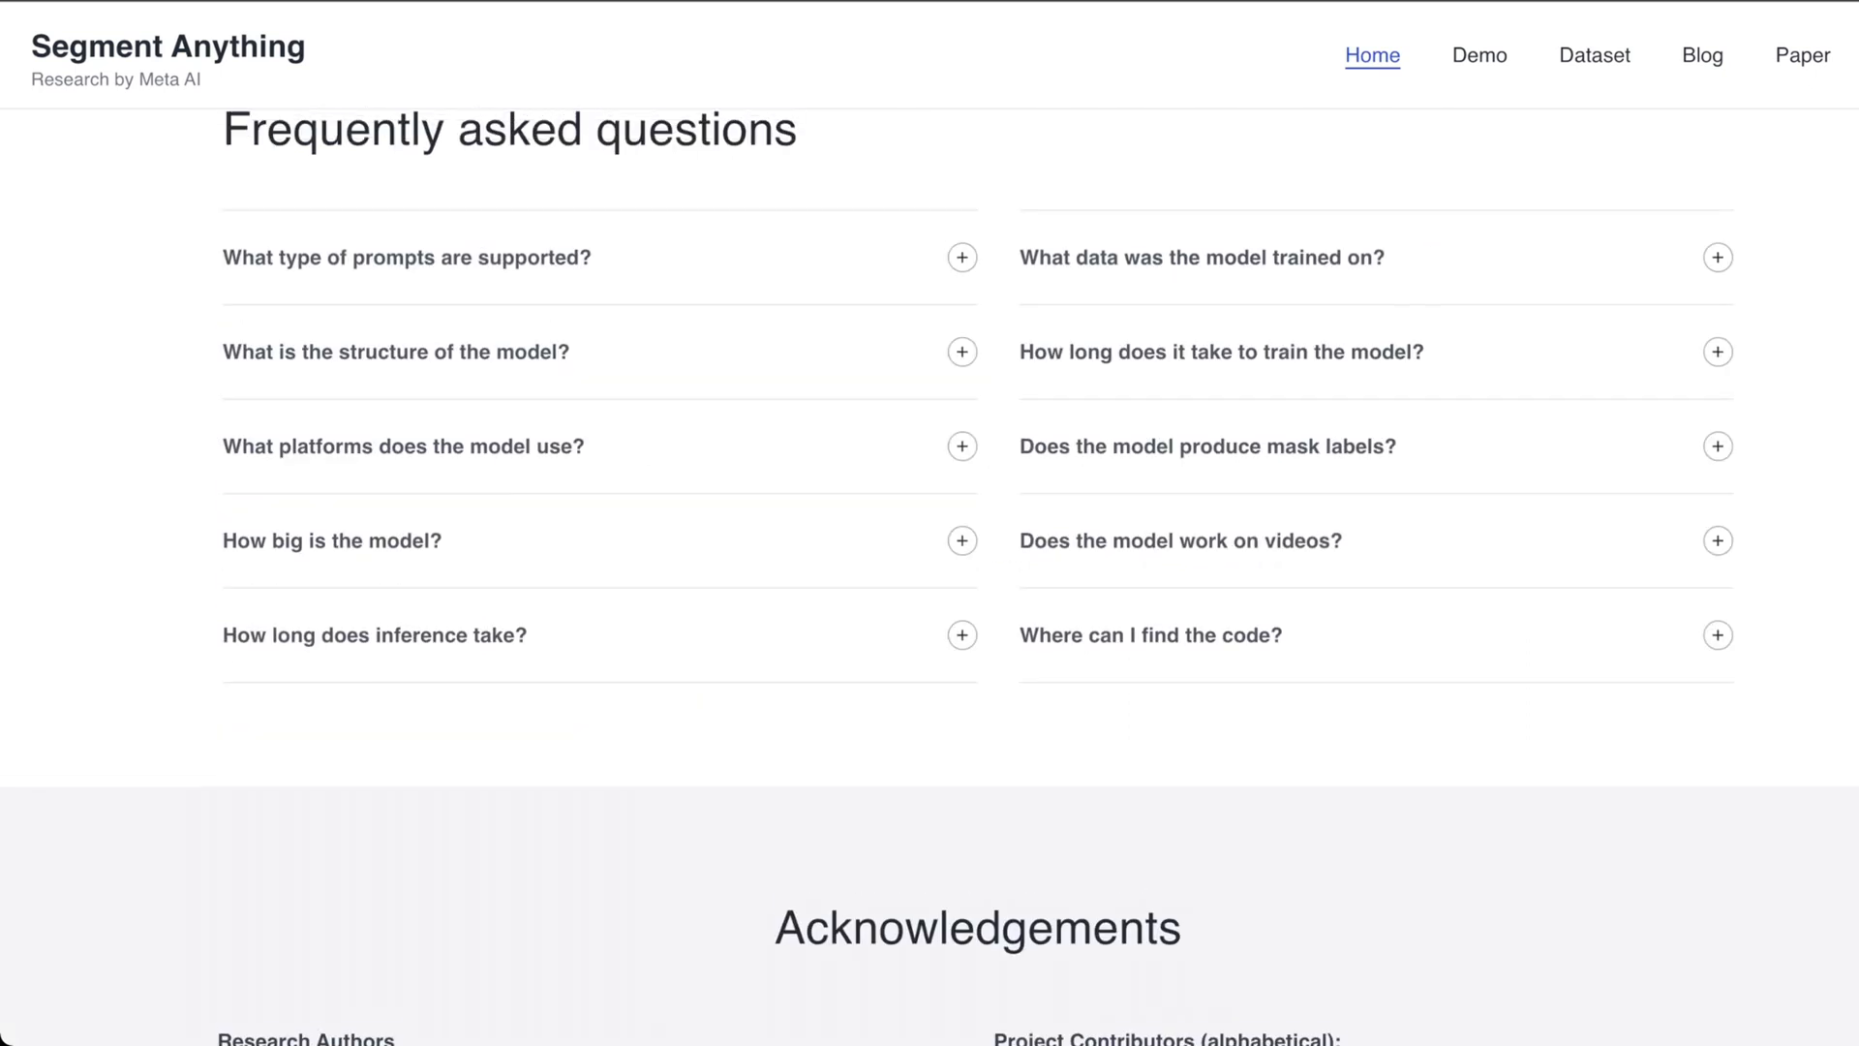
- Go to the demo gallery and load the running corgi photo
left_click(1479, 54)
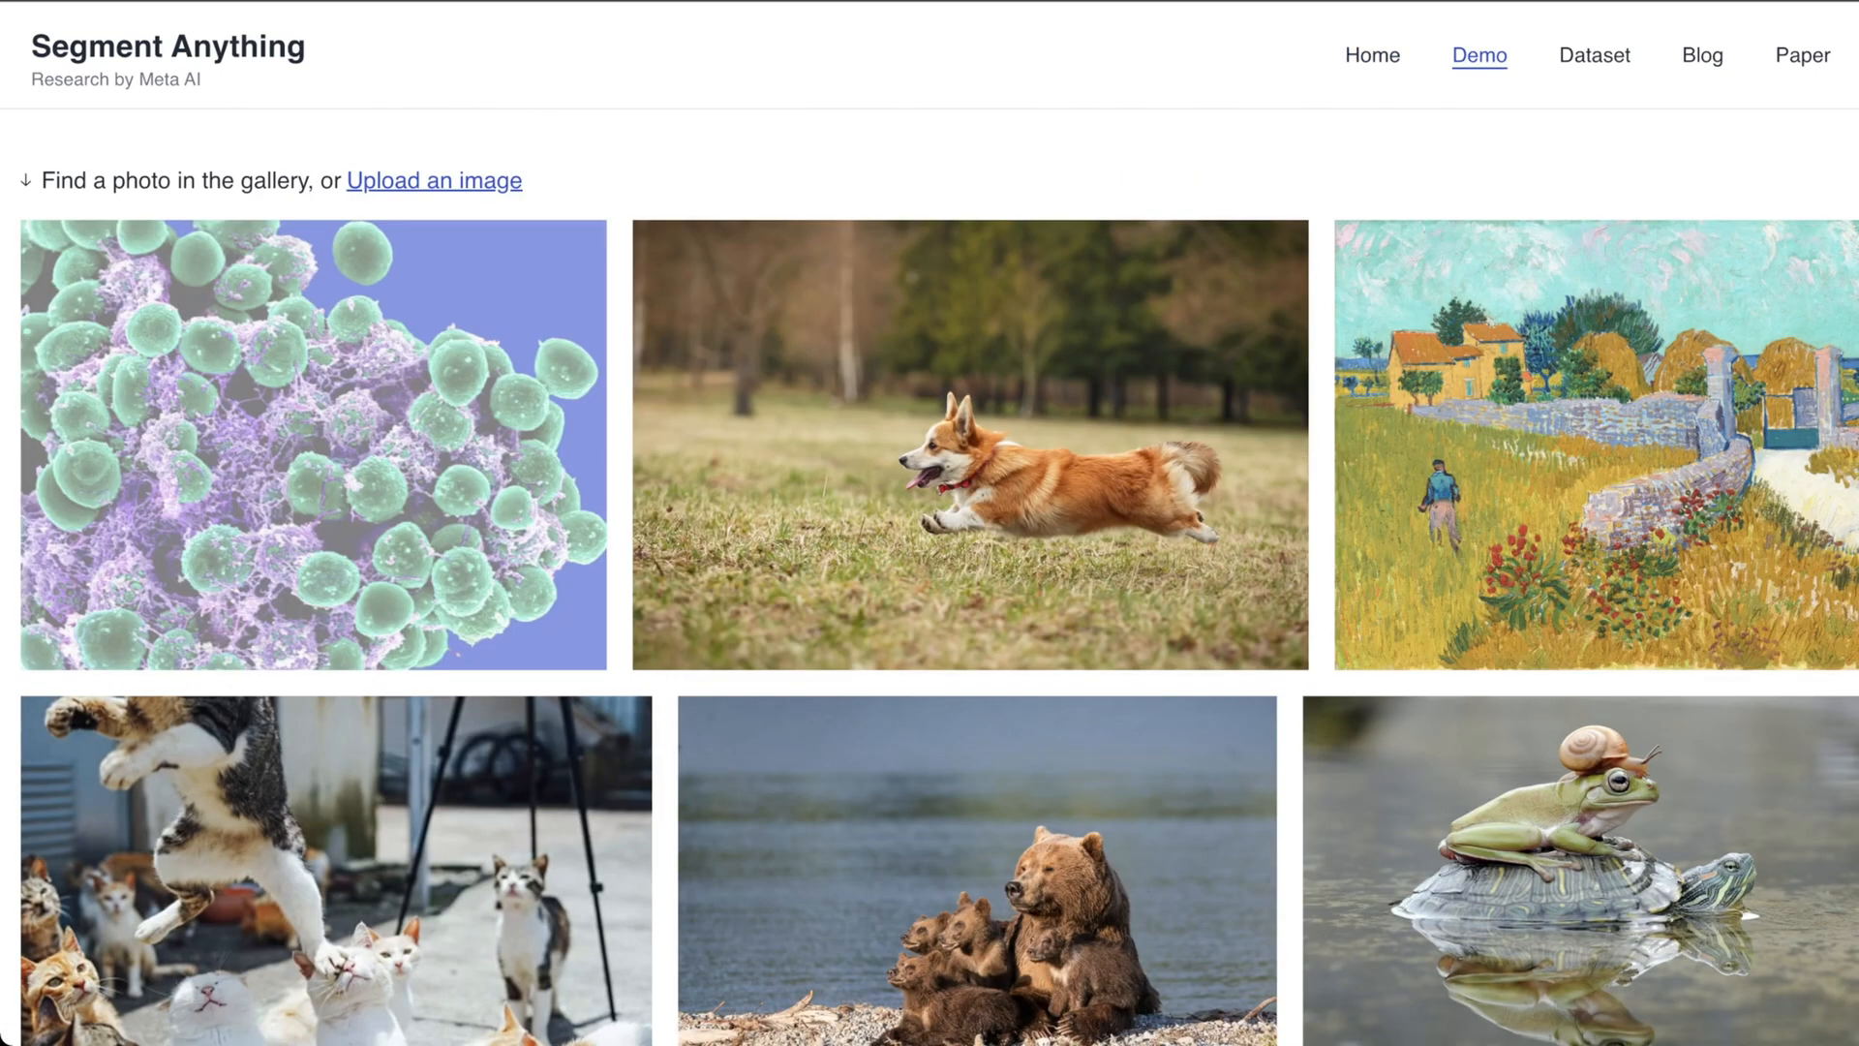
scroll("down", 3)
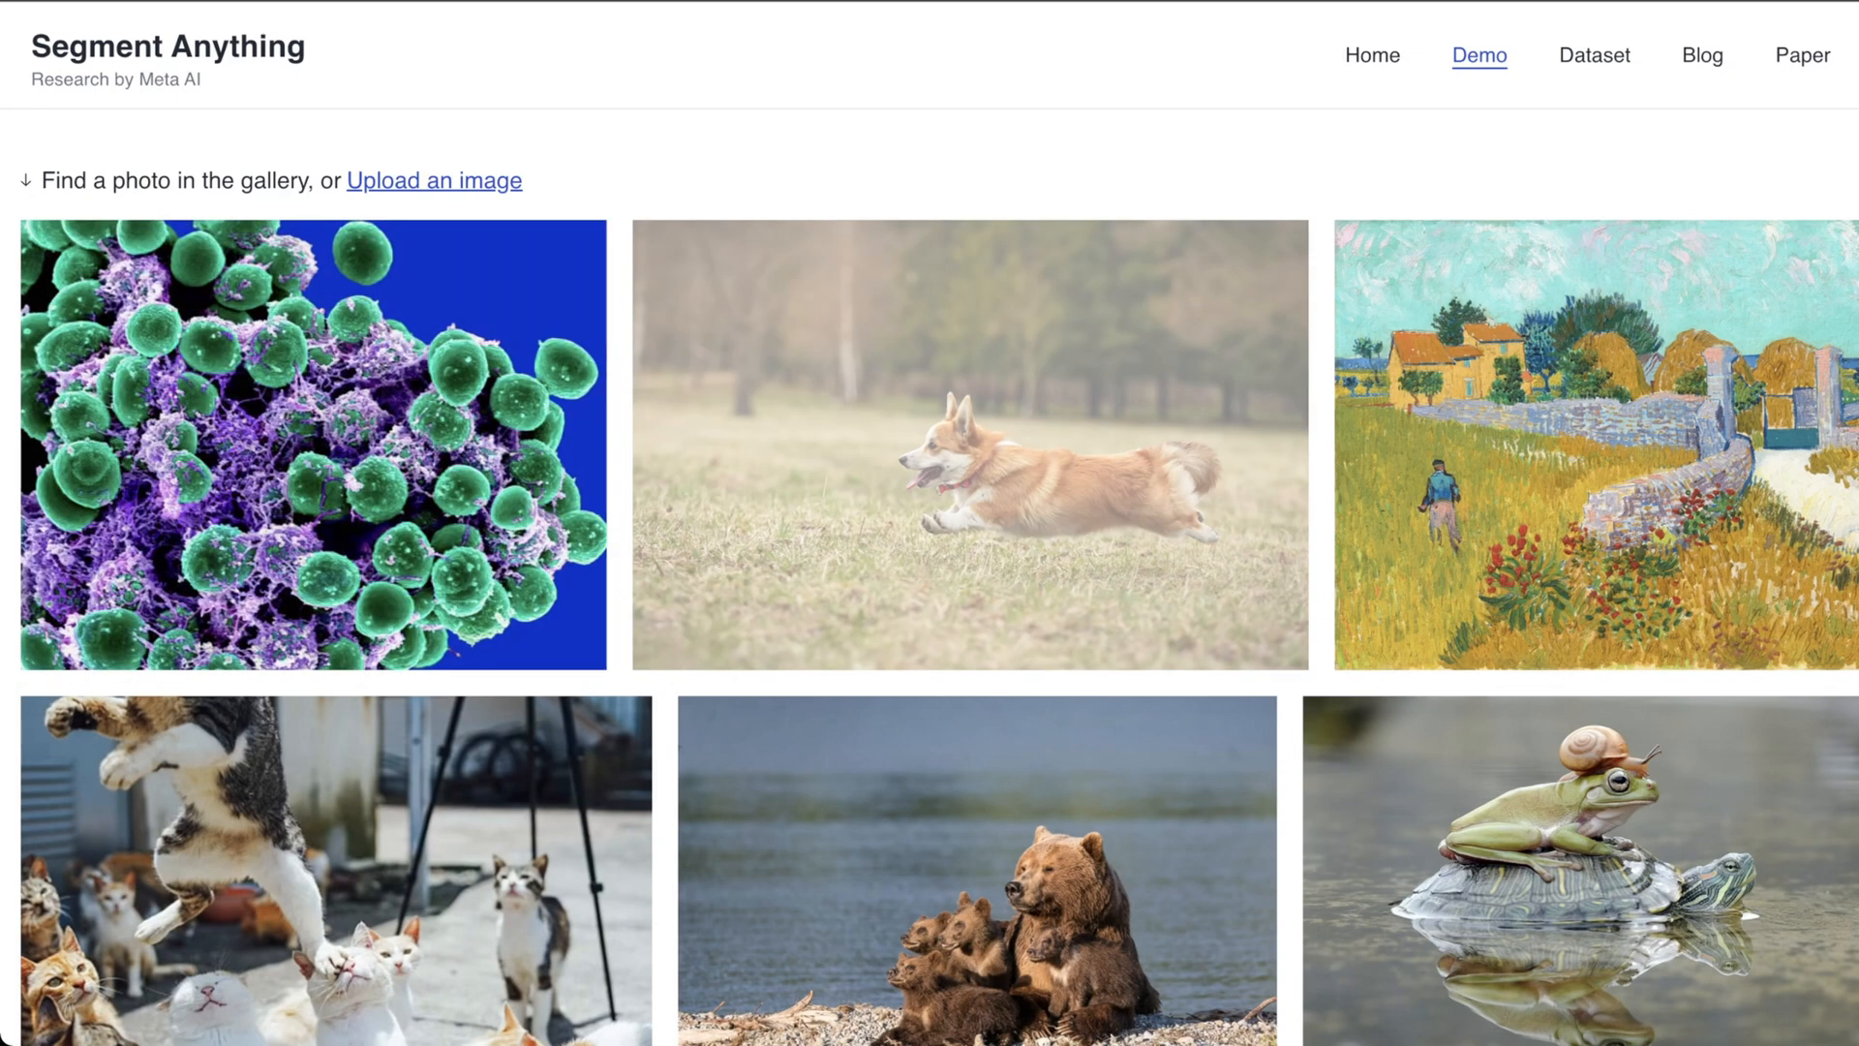
left_click(968, 444)
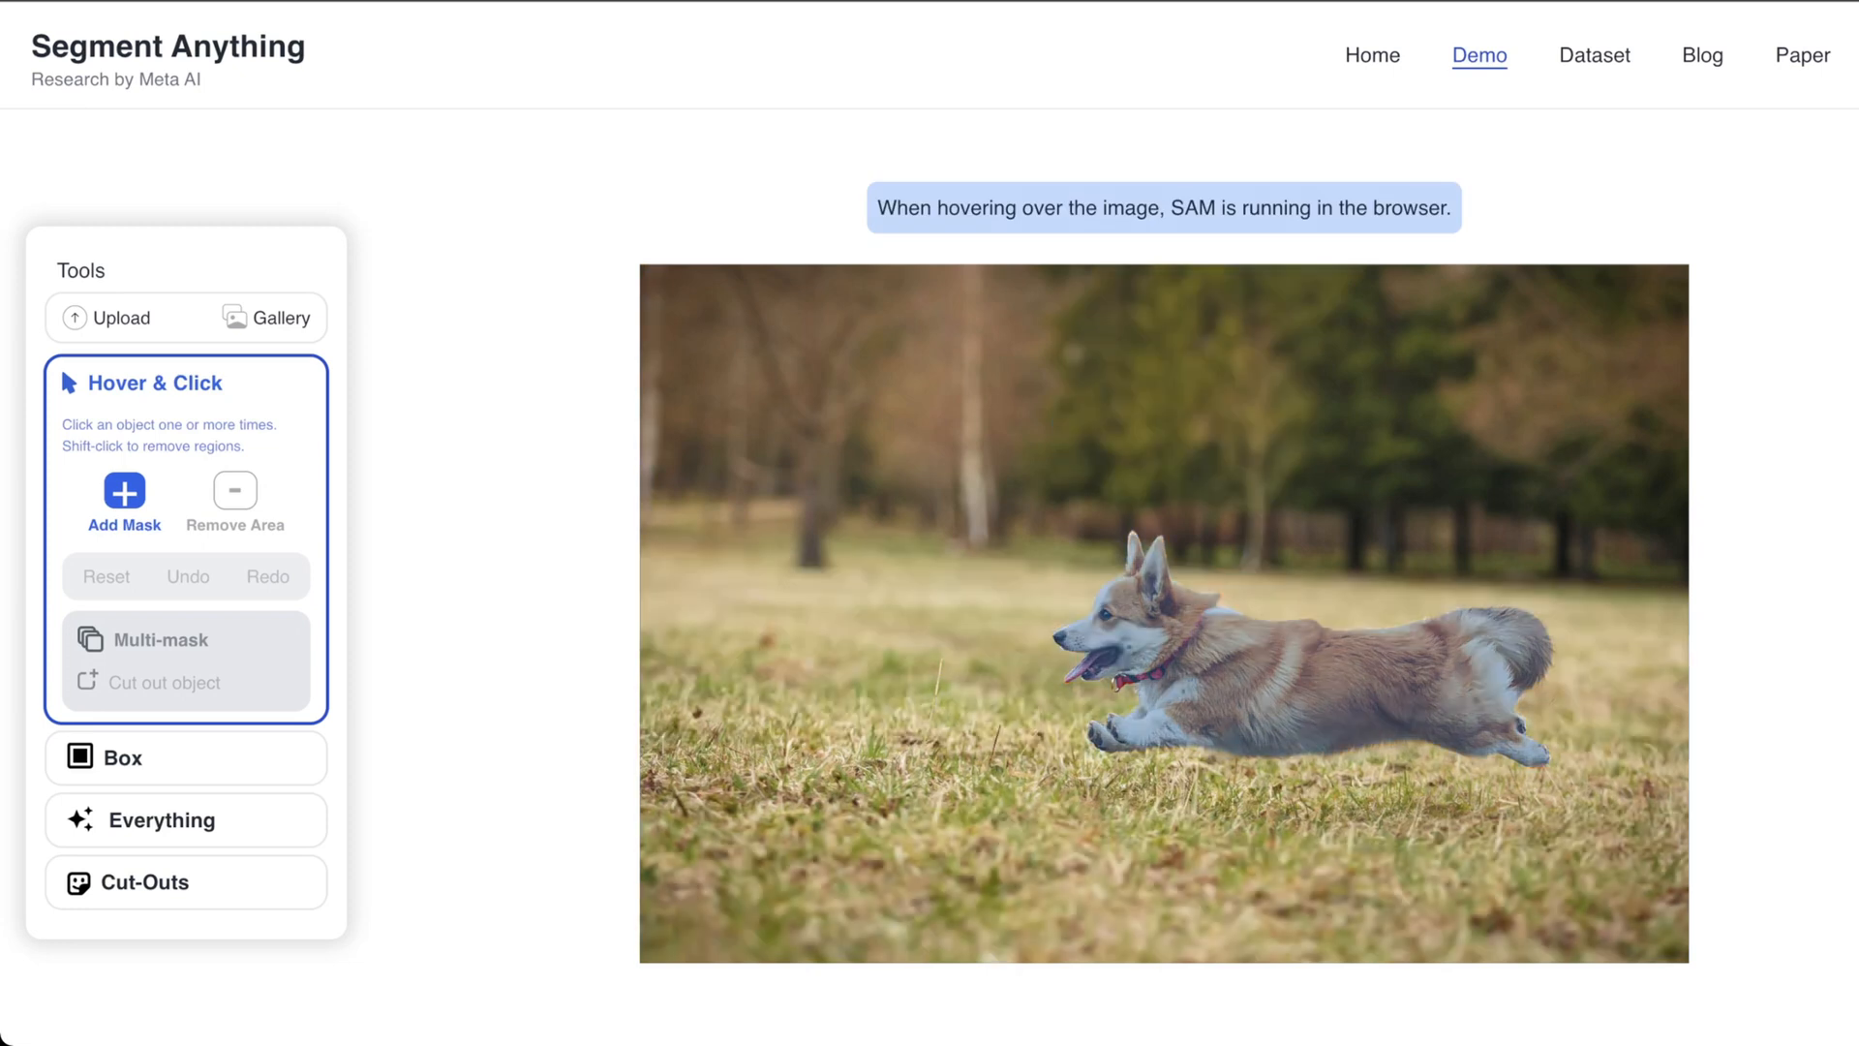
- Place Hover & Click points on the grass field and the dog to build masks
left_click(944, 650)
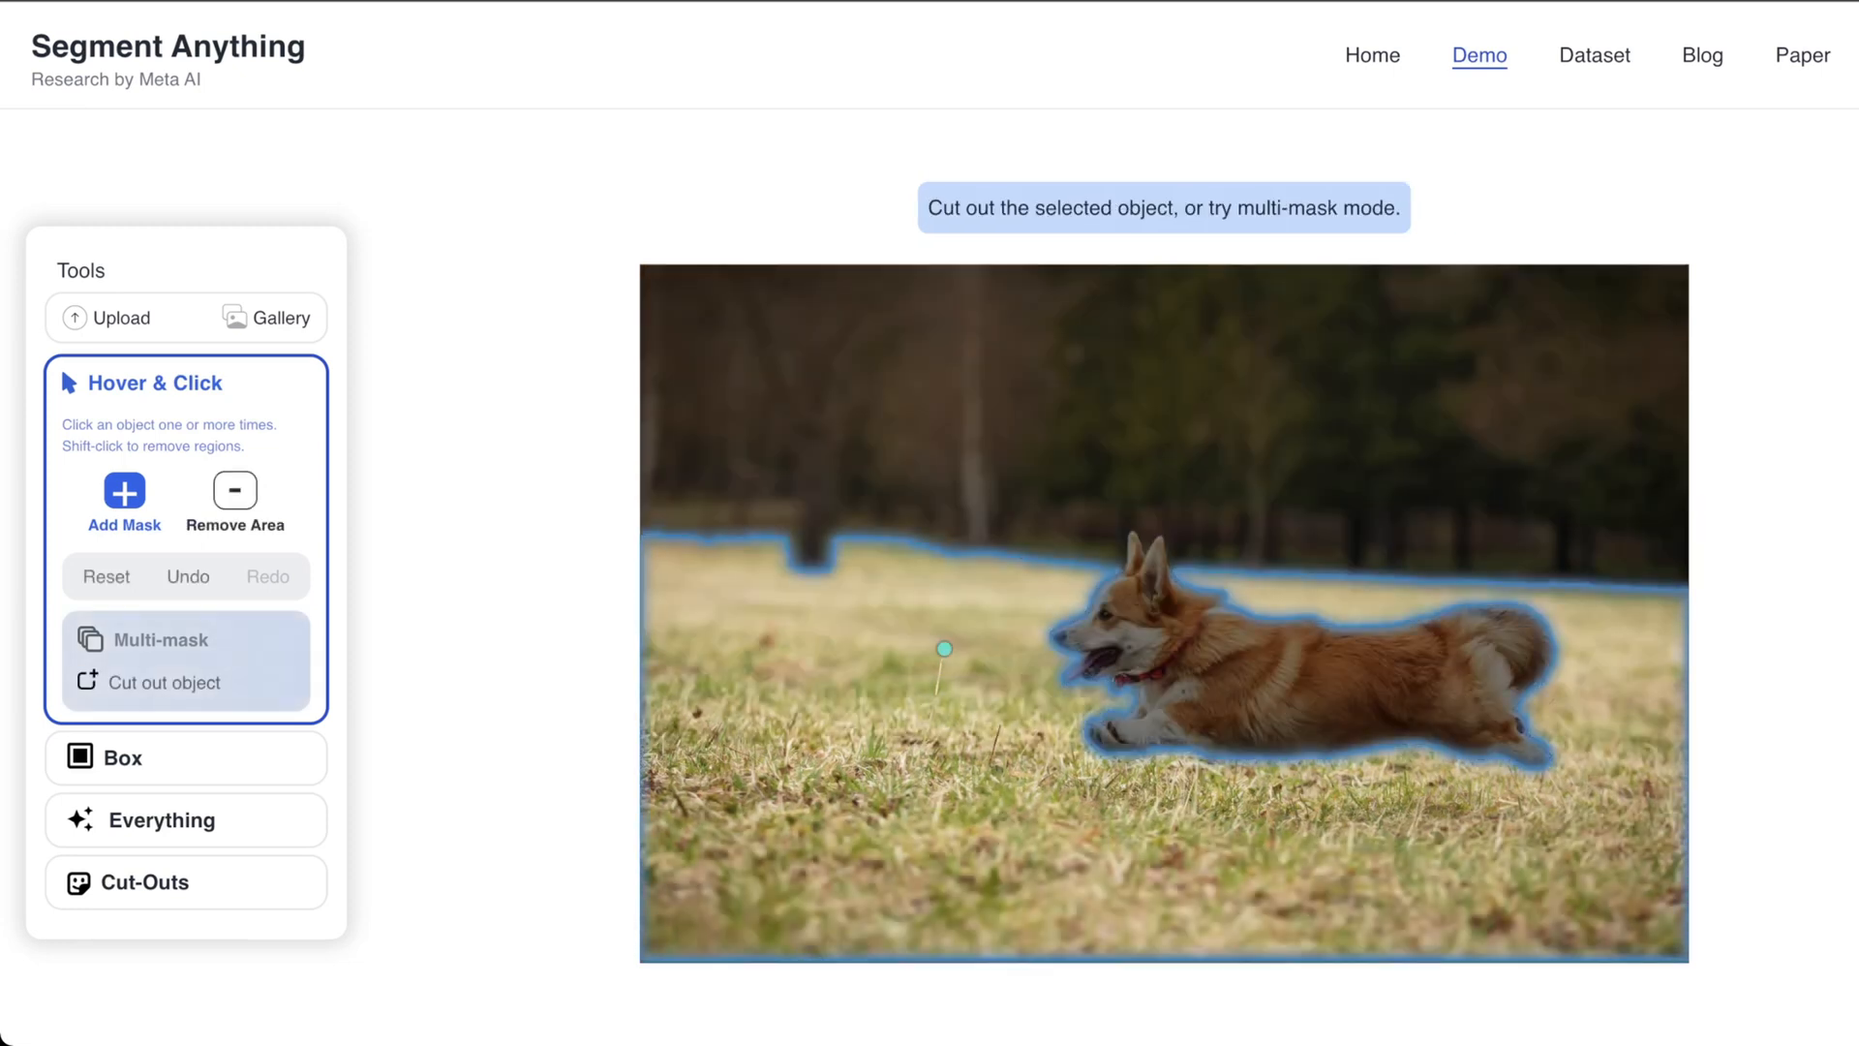
left_click(1239, 651)
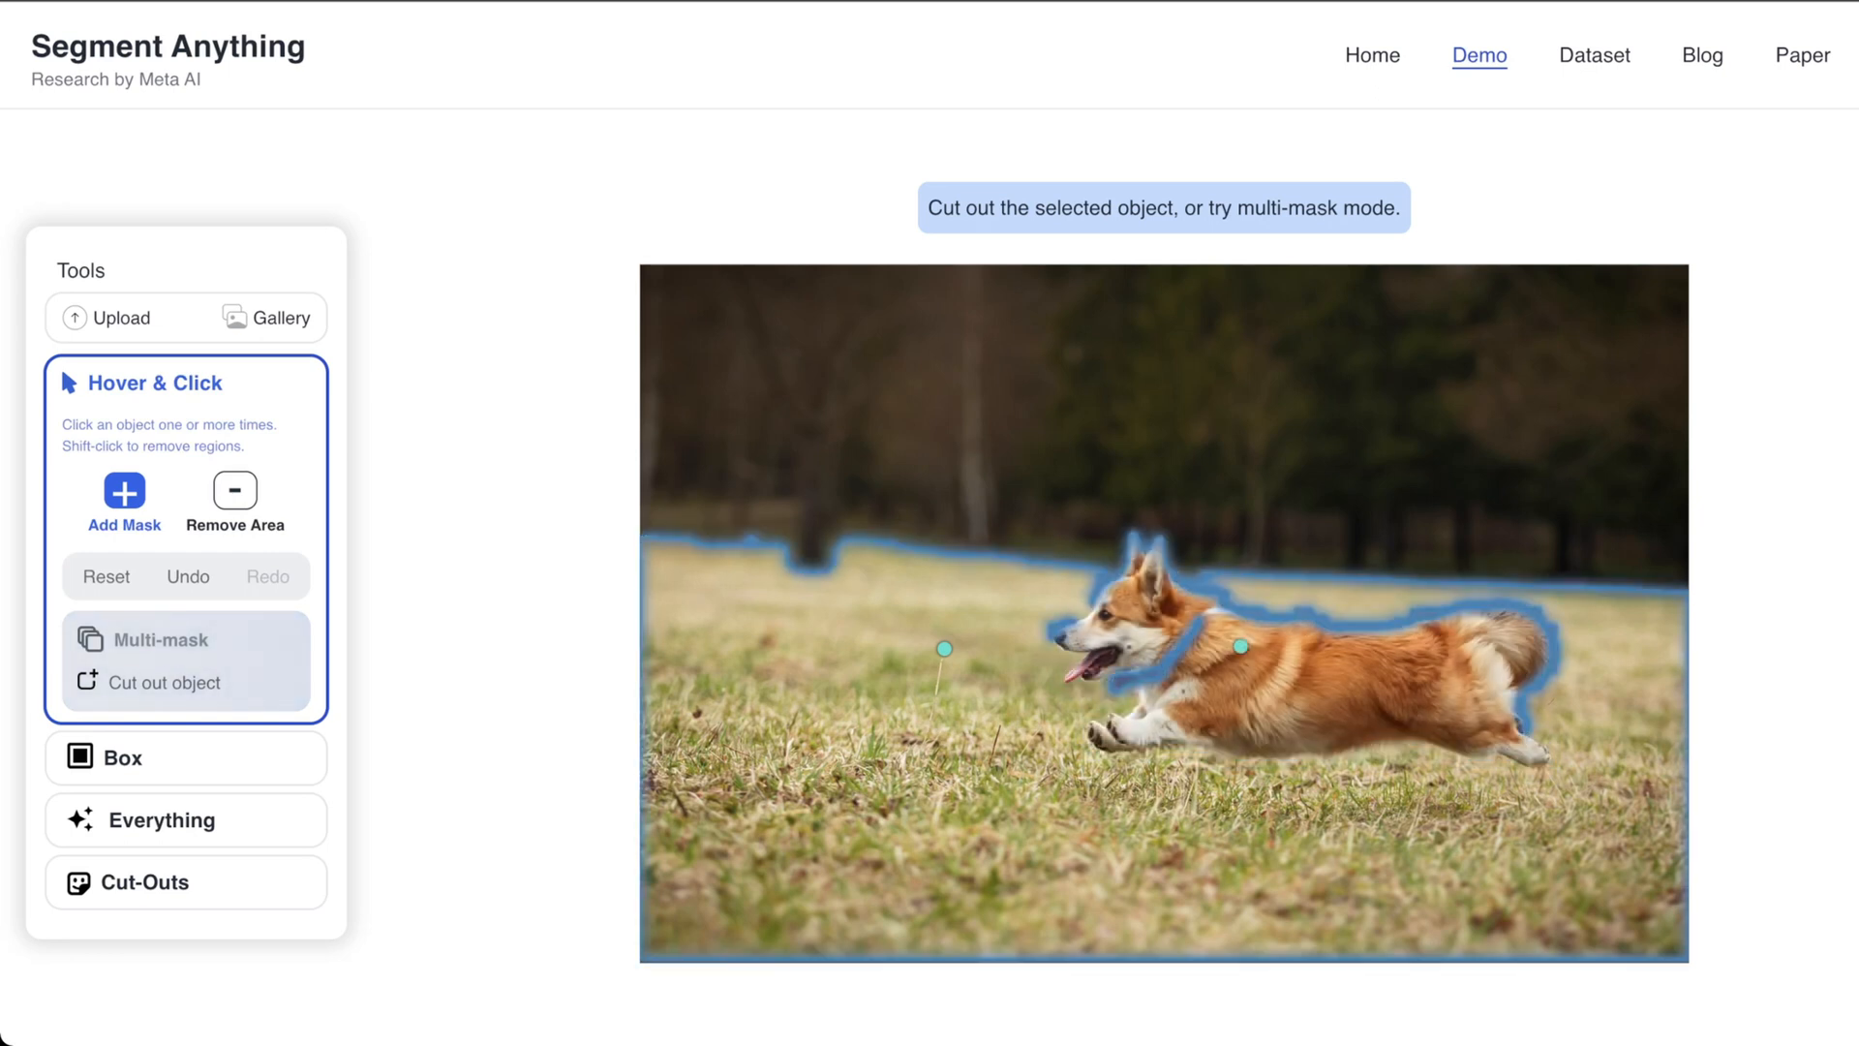
left_click(1316, 428)
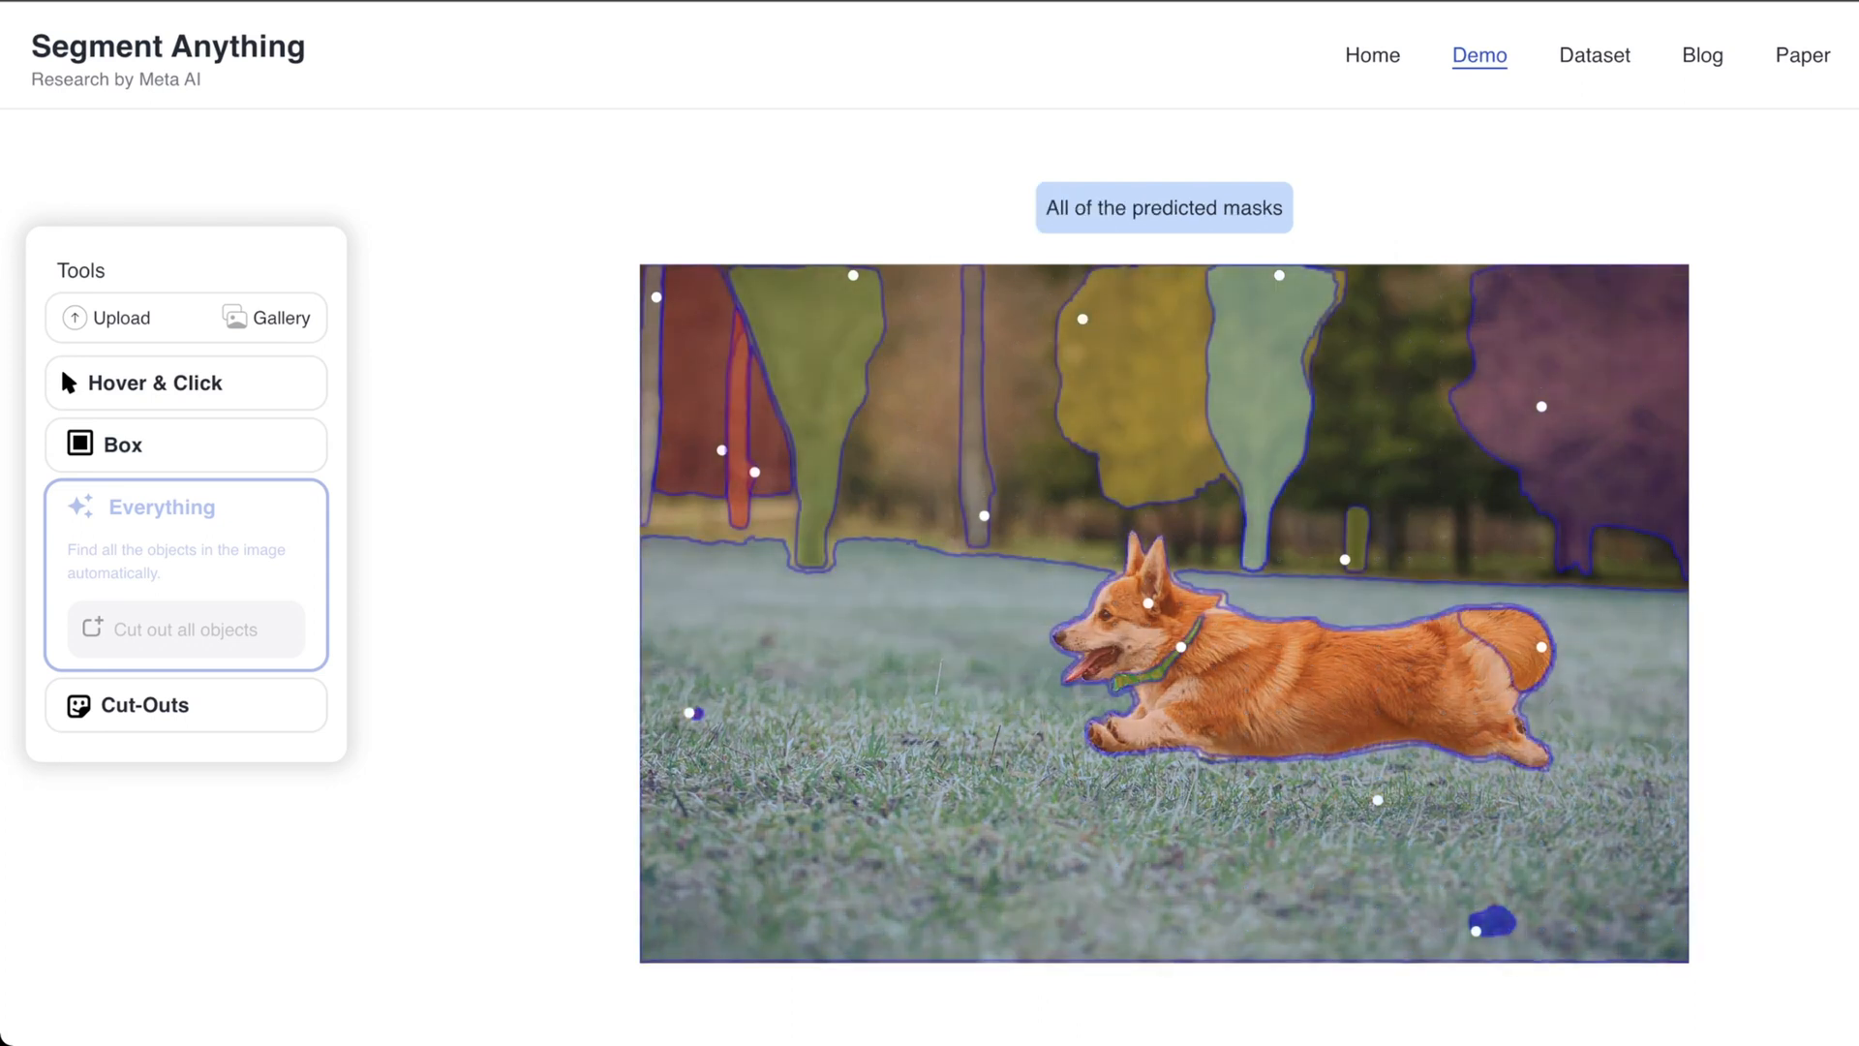
- Run the Everything tool to predict masks for all objects in the corgi photo
left_click(162, 507)
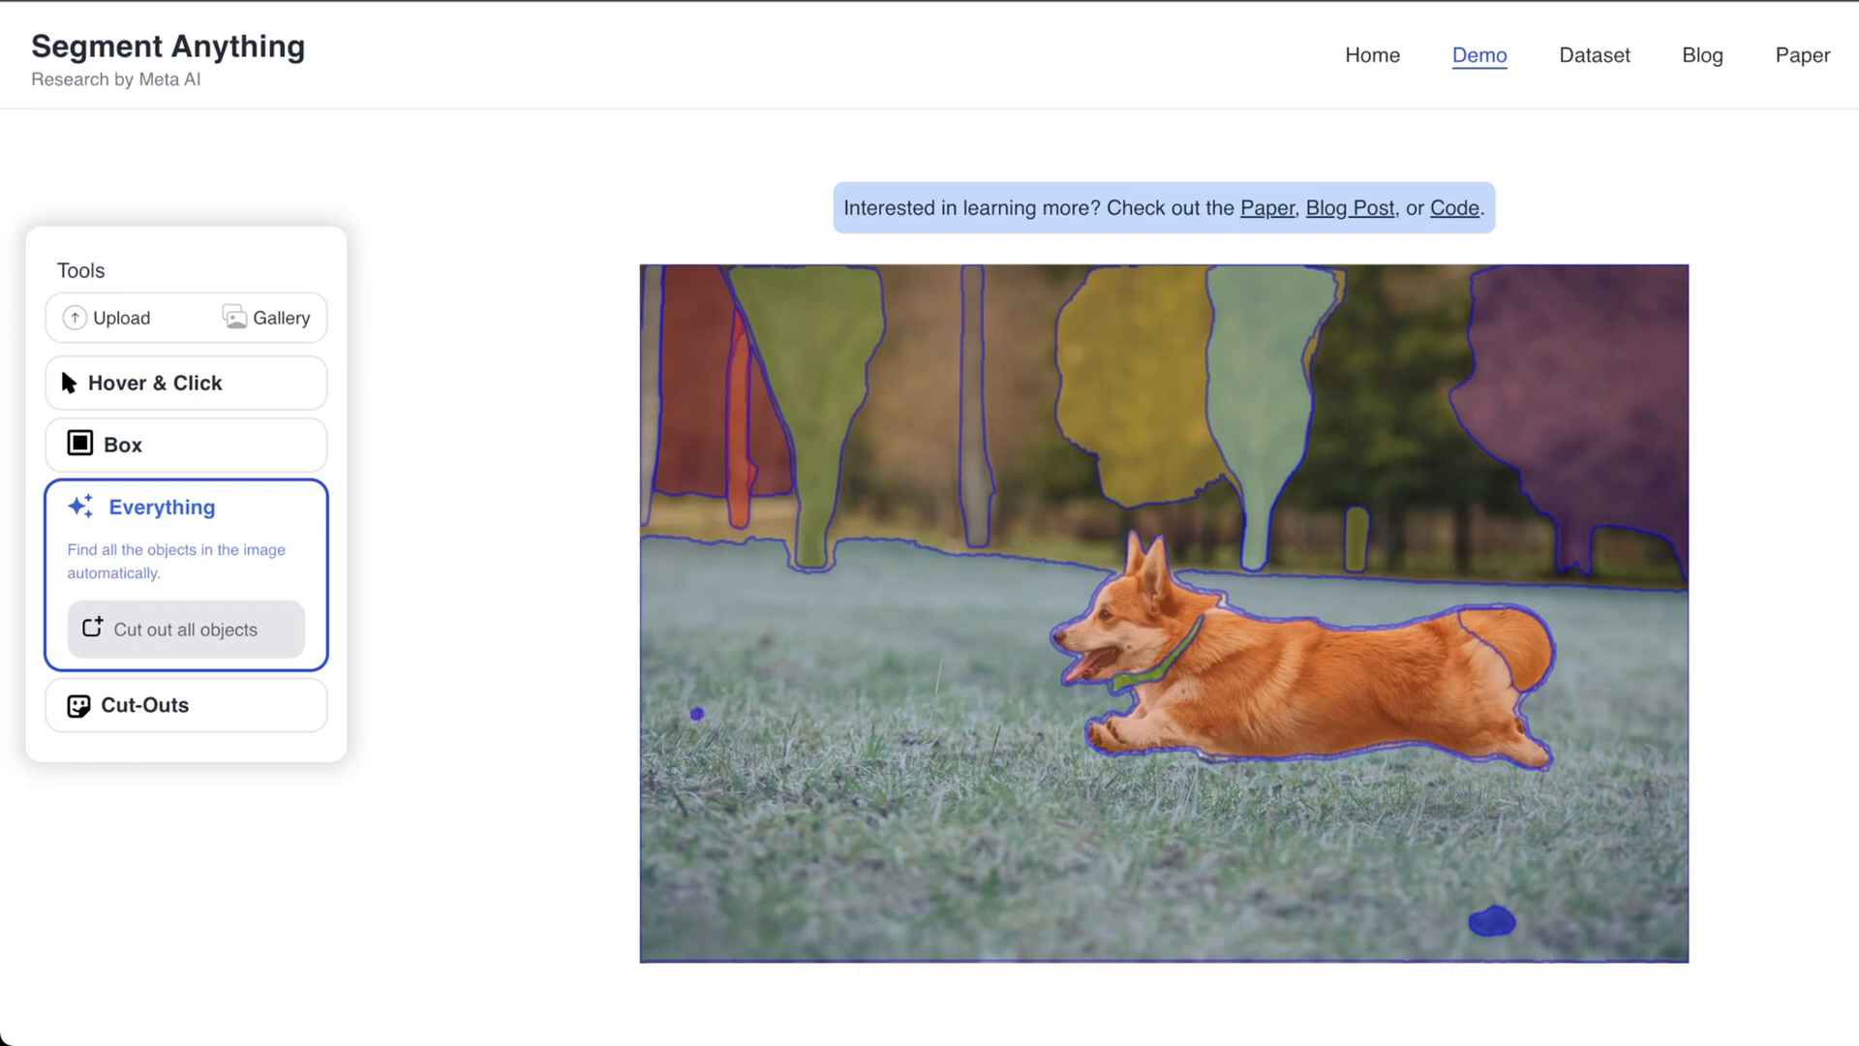
- Go to Home, then back to Demo to reach the sample photo gallery
left_click(1371, 54)
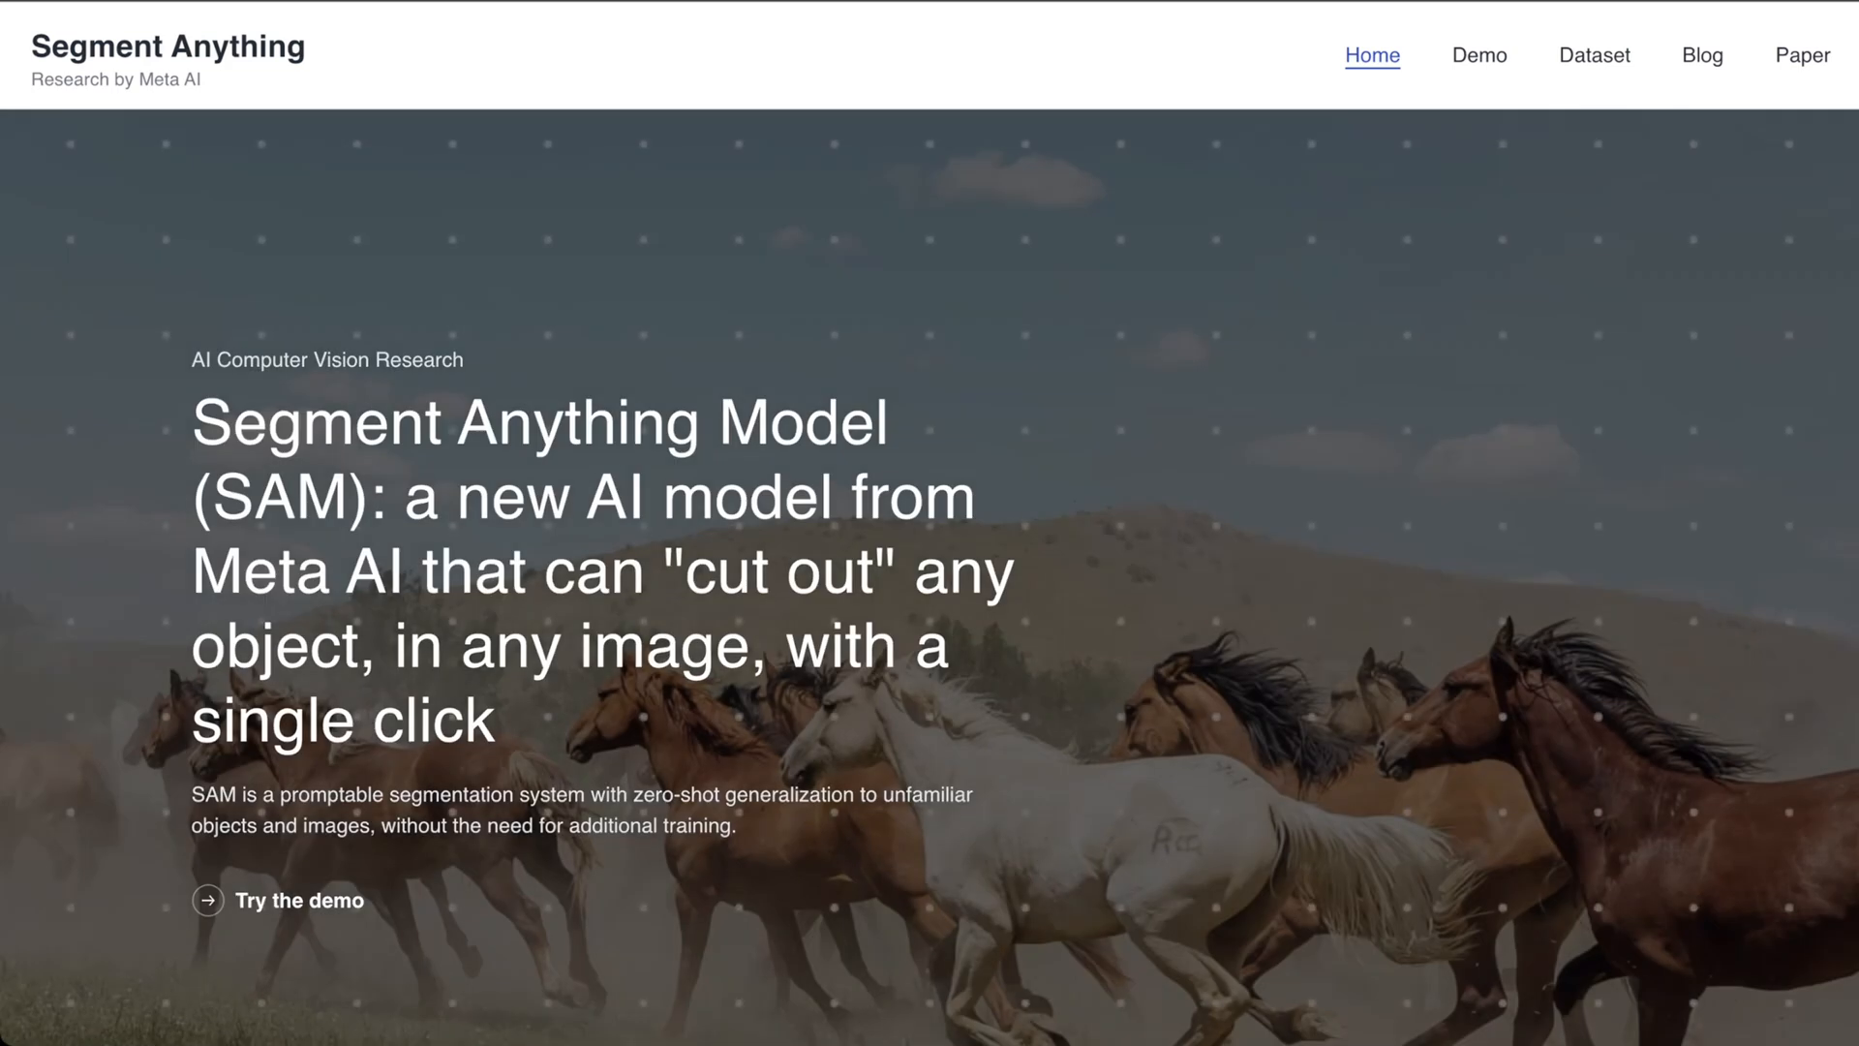
left_click(1478, 54)
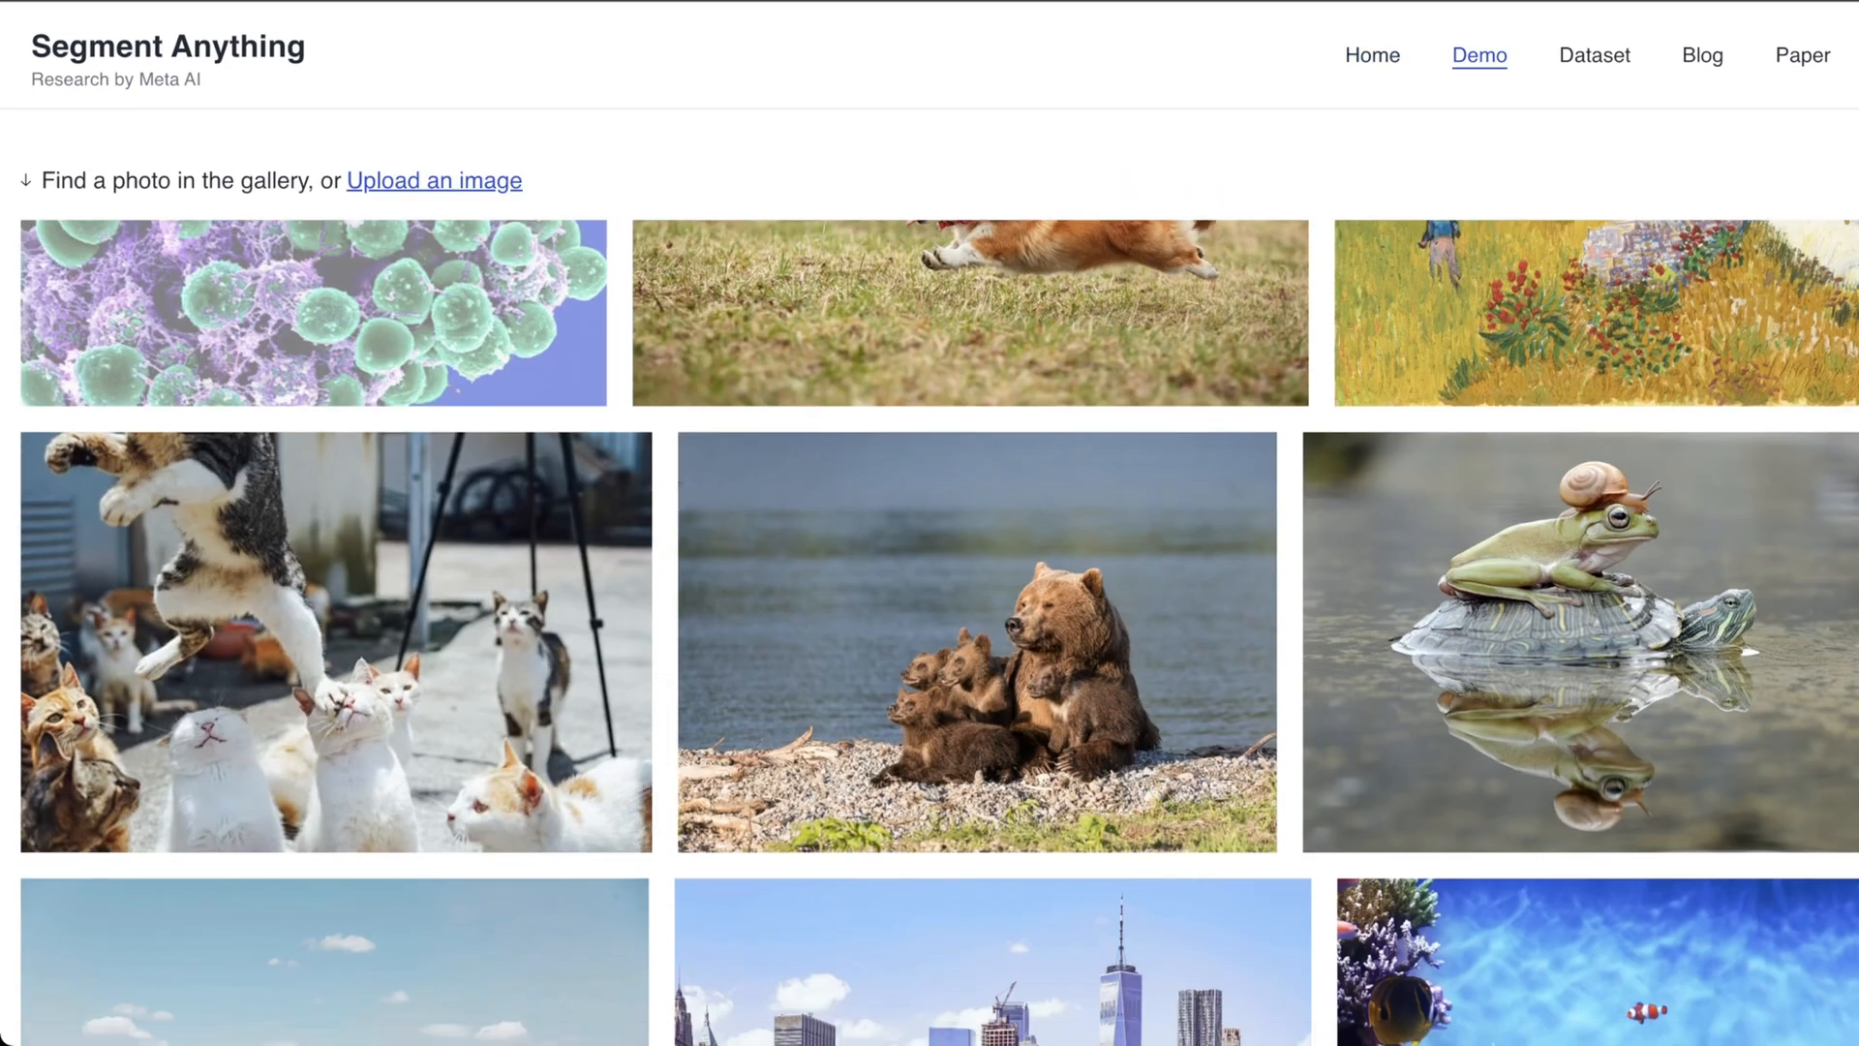
- Open the purple-and-green cell micrograph from the gallery with Hover & Click
left_click(313, 312)
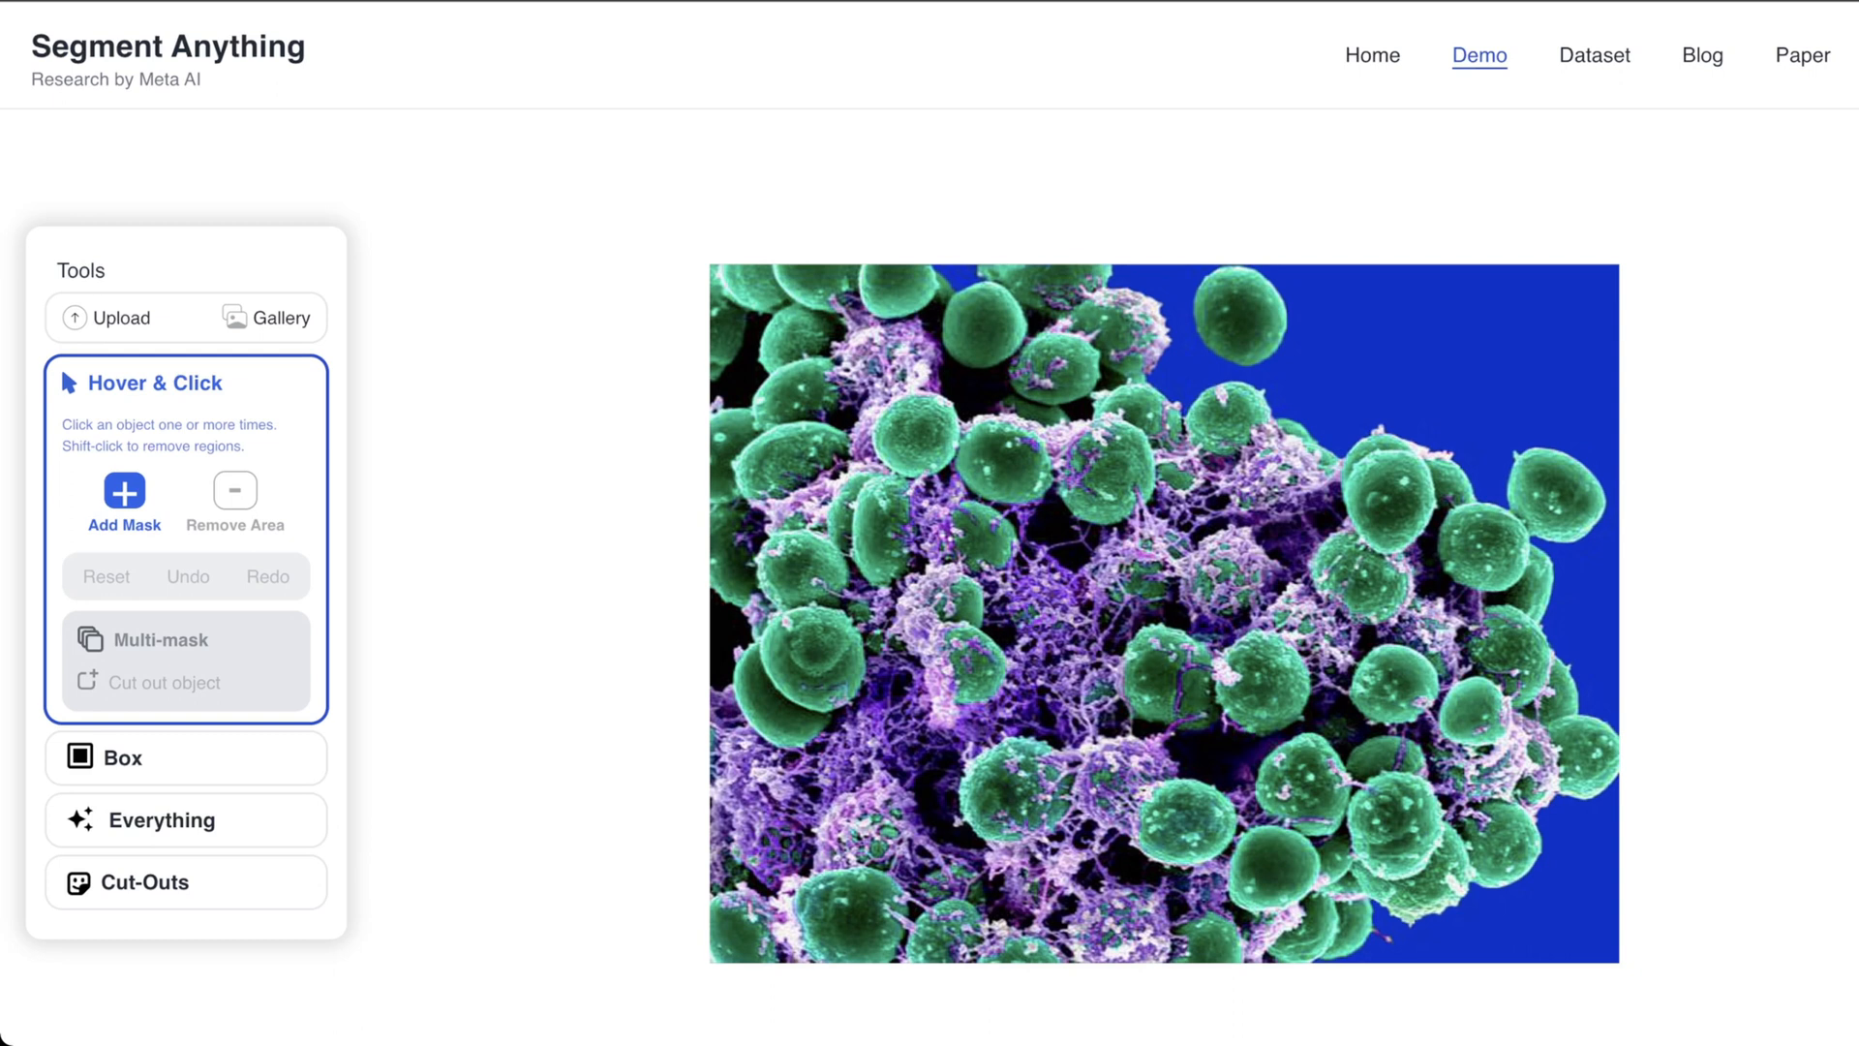
mouse_move(1162, 617)
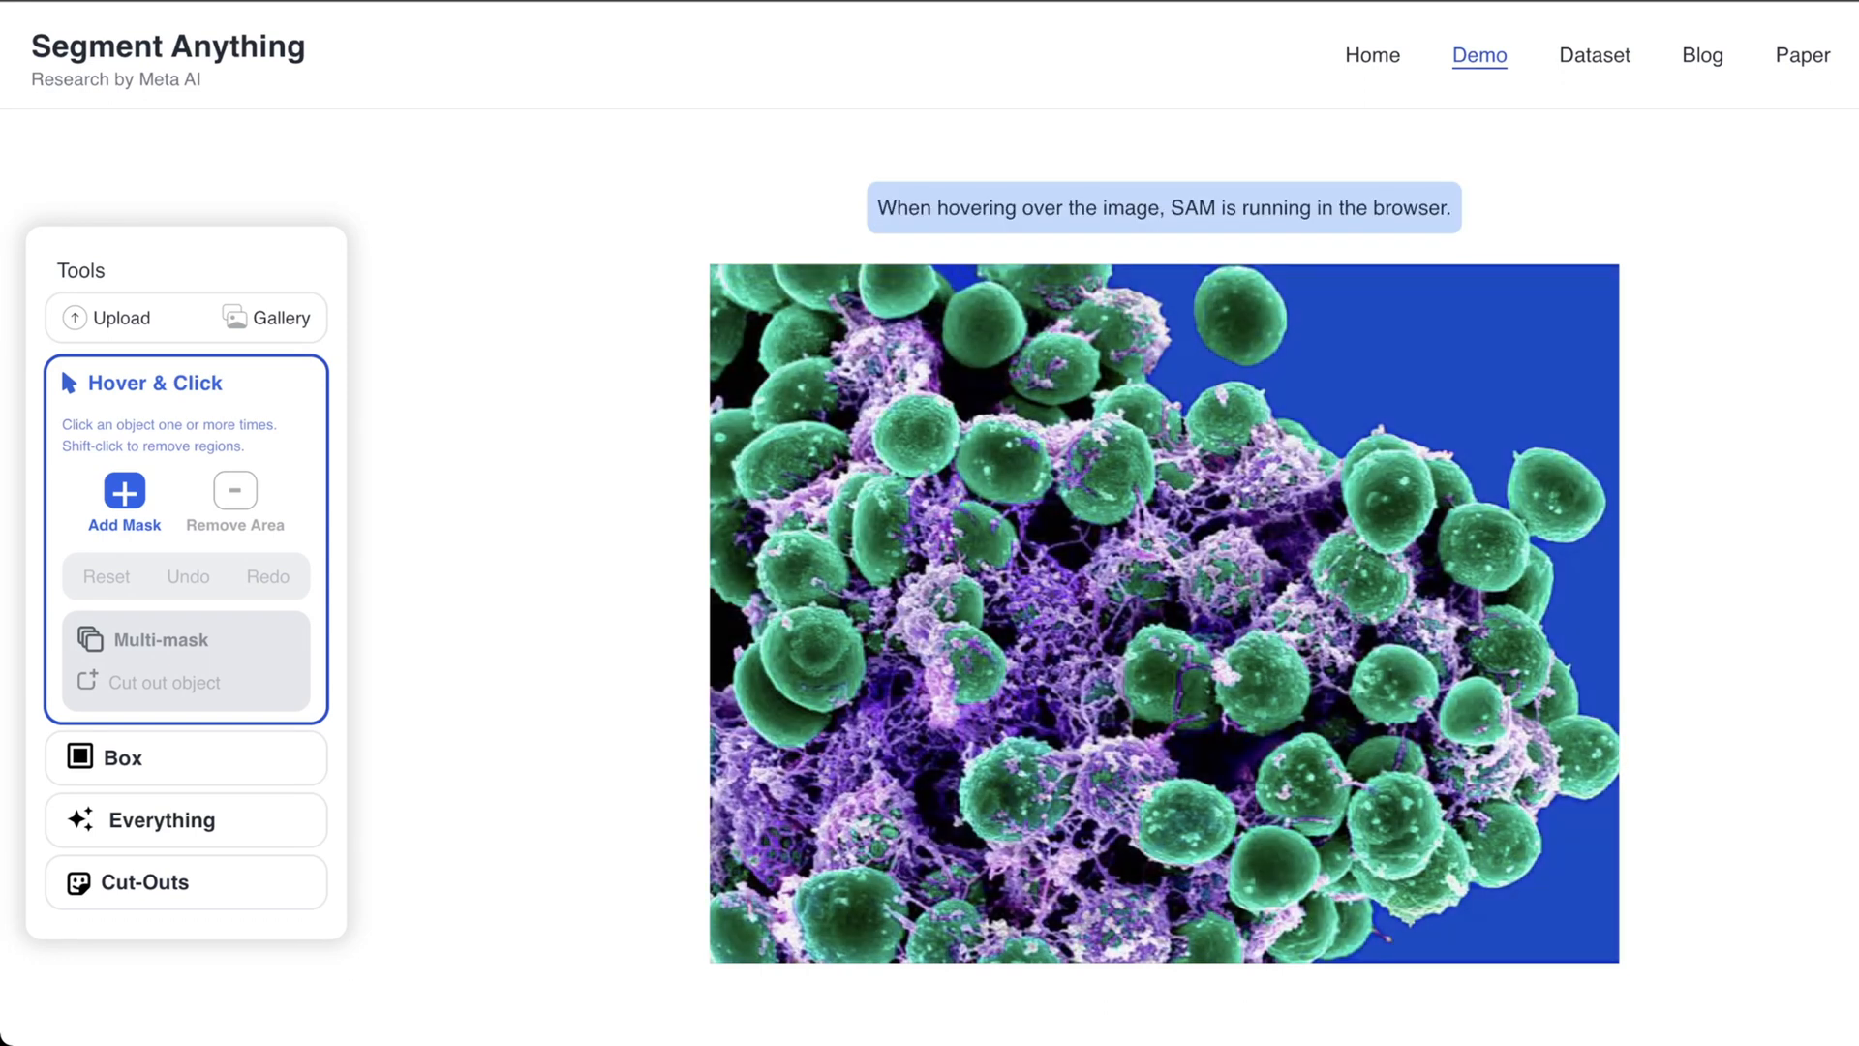
- Return to the home page headline about cutting out any object with one click
left_click(162, 819)
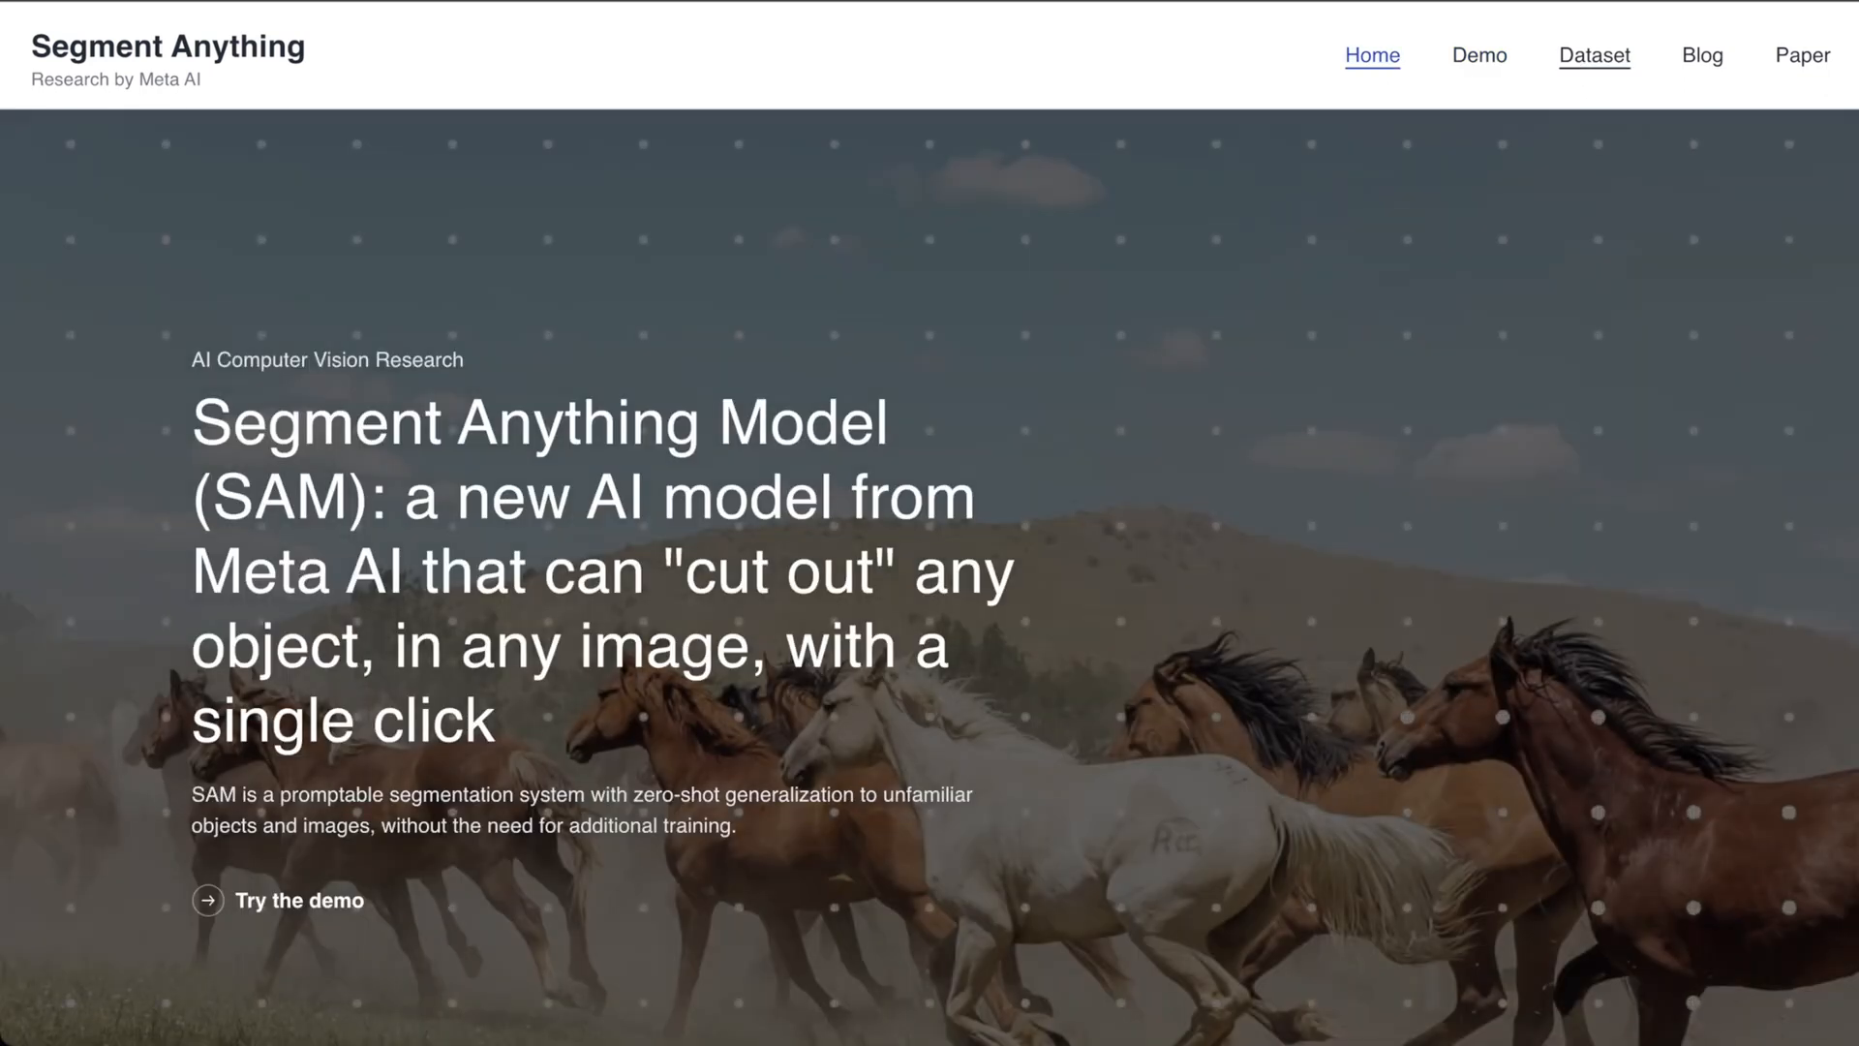
- Browse the SA-1B dataset explorer's mask-covered preview thumbnails
left_click(1594, 55)
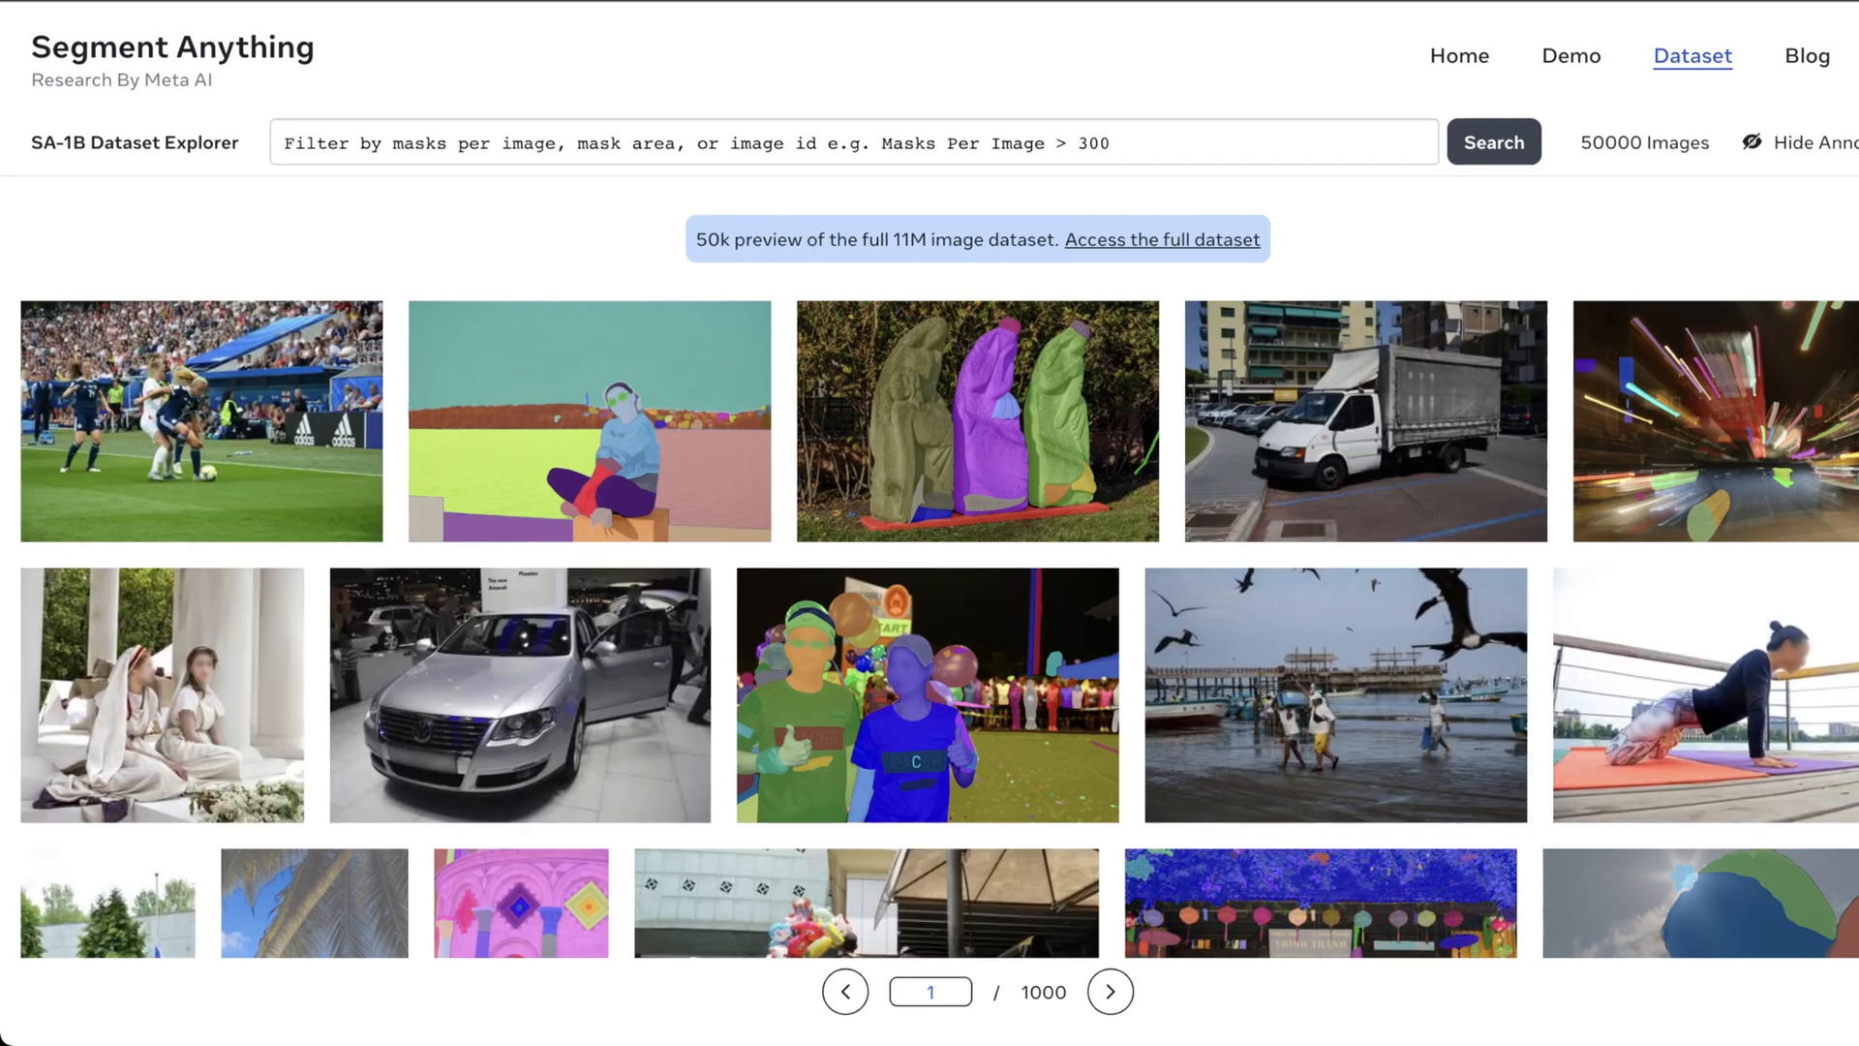
left_click(1802, 143)
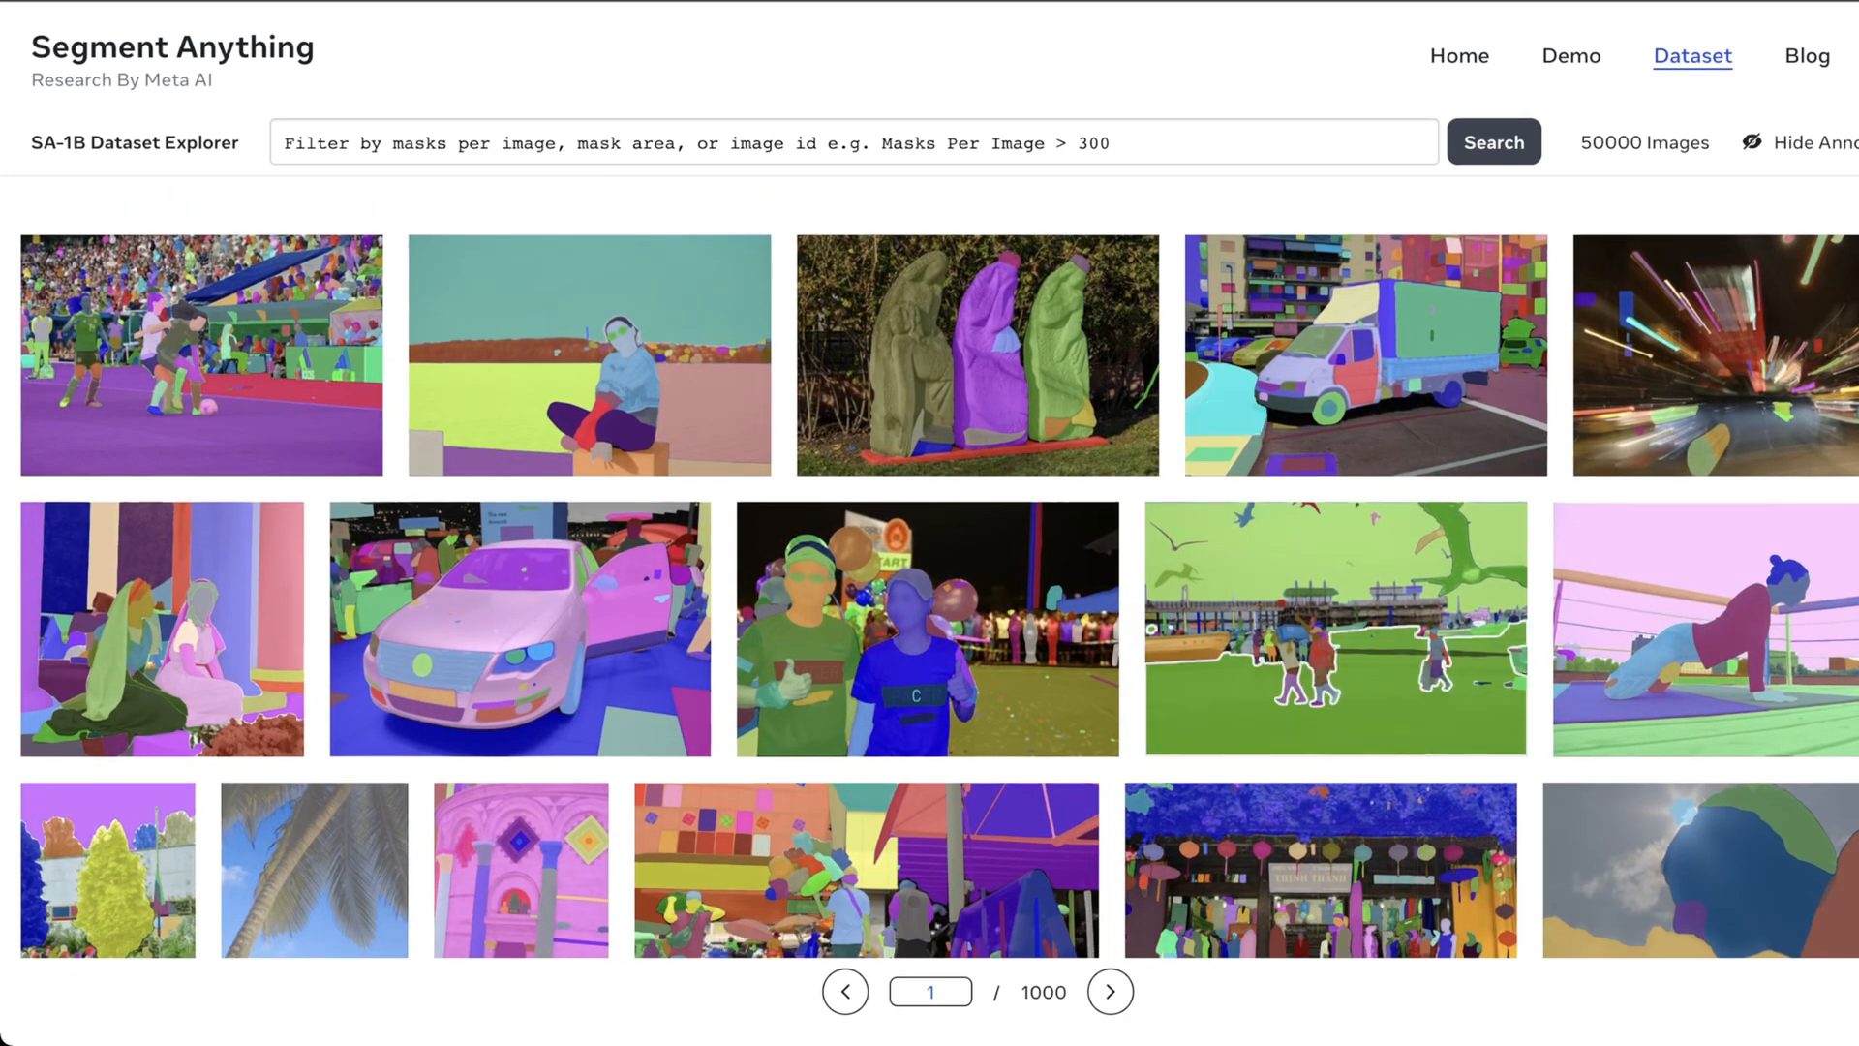
scroll("down", 3)
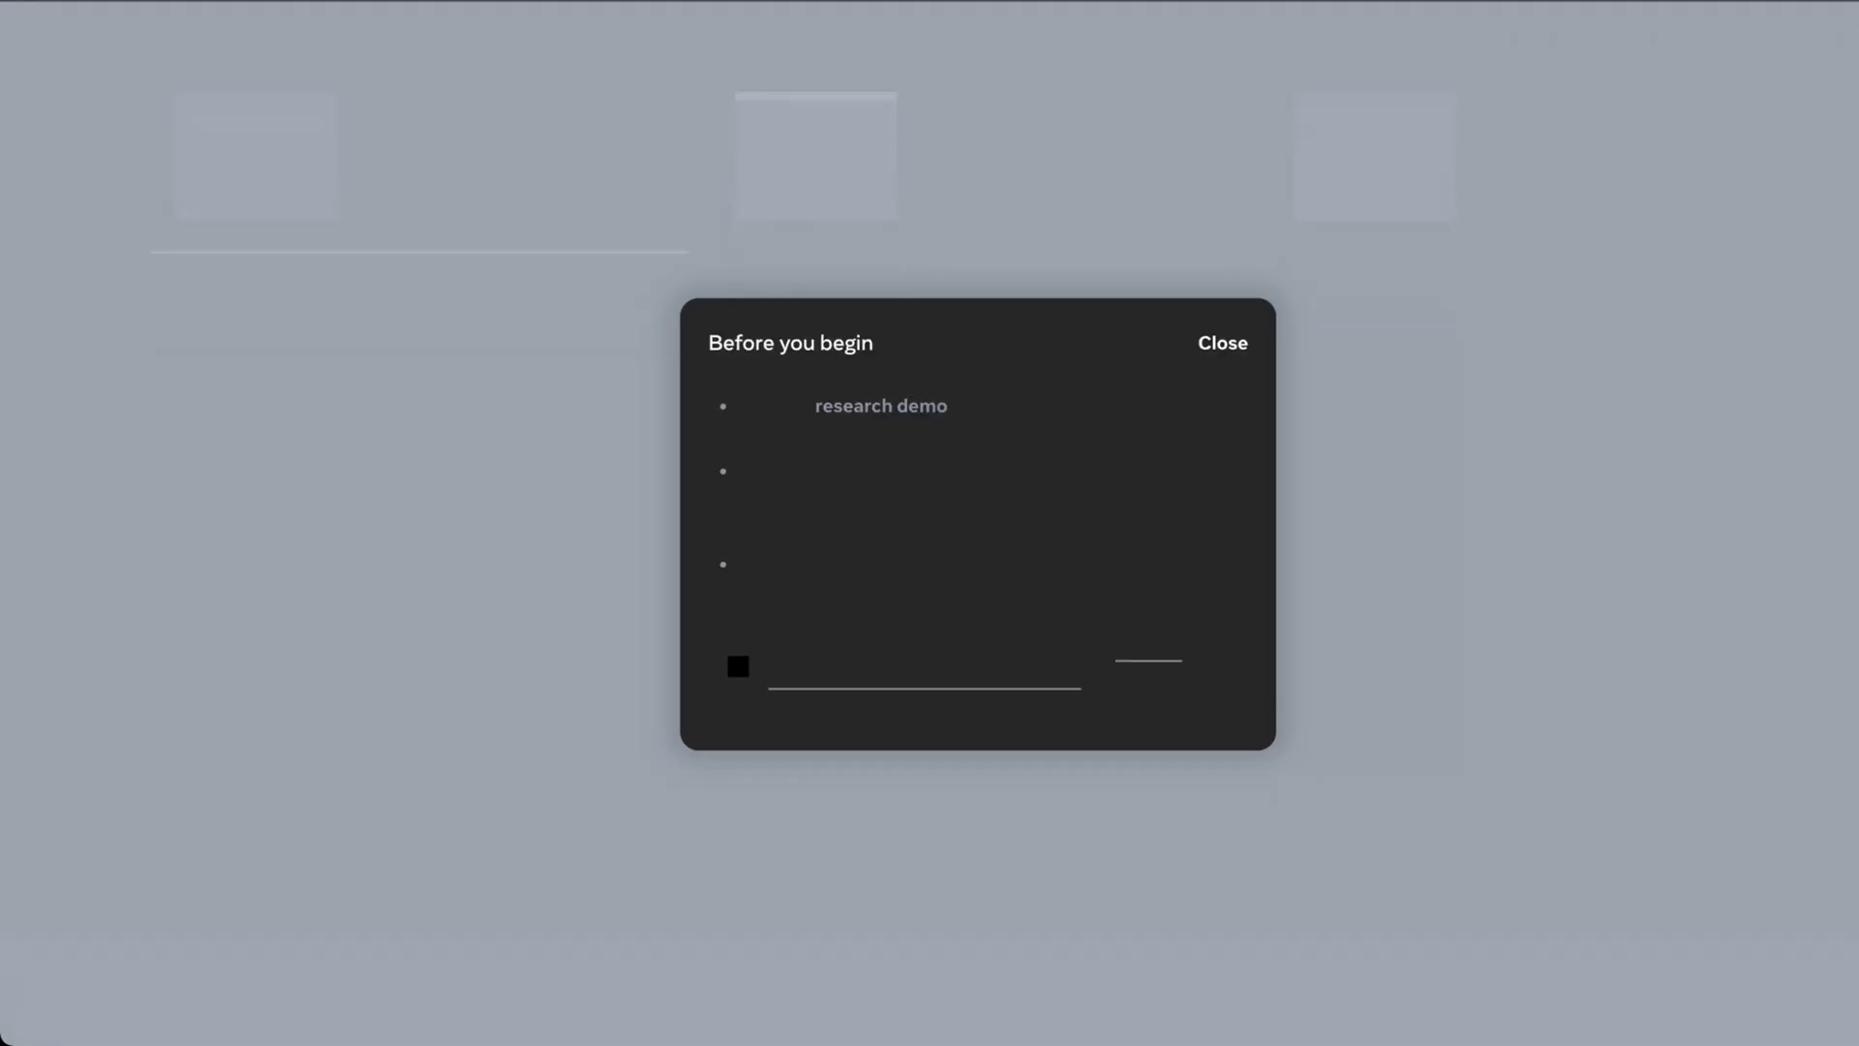
- Close the 'Before you begin' notice and reach the DINOv2 home page
left_click(1221, 342)
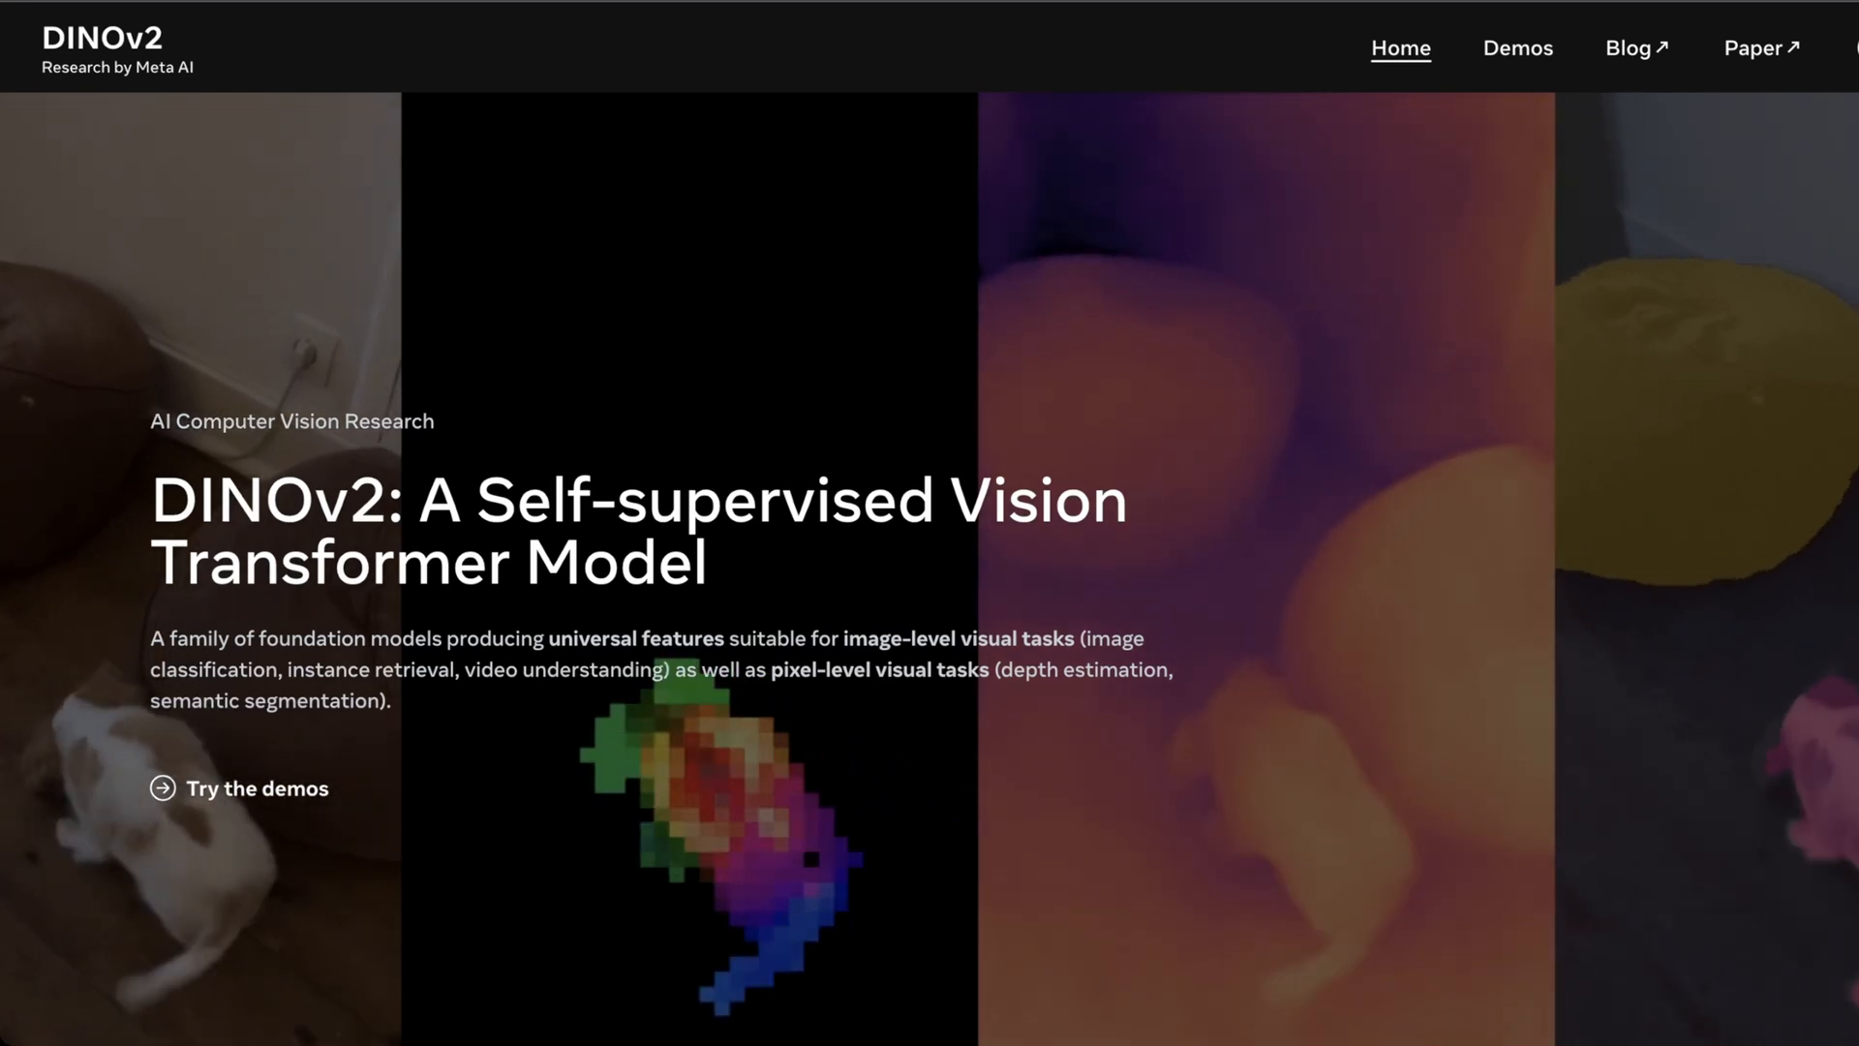
scroll("down", 3)
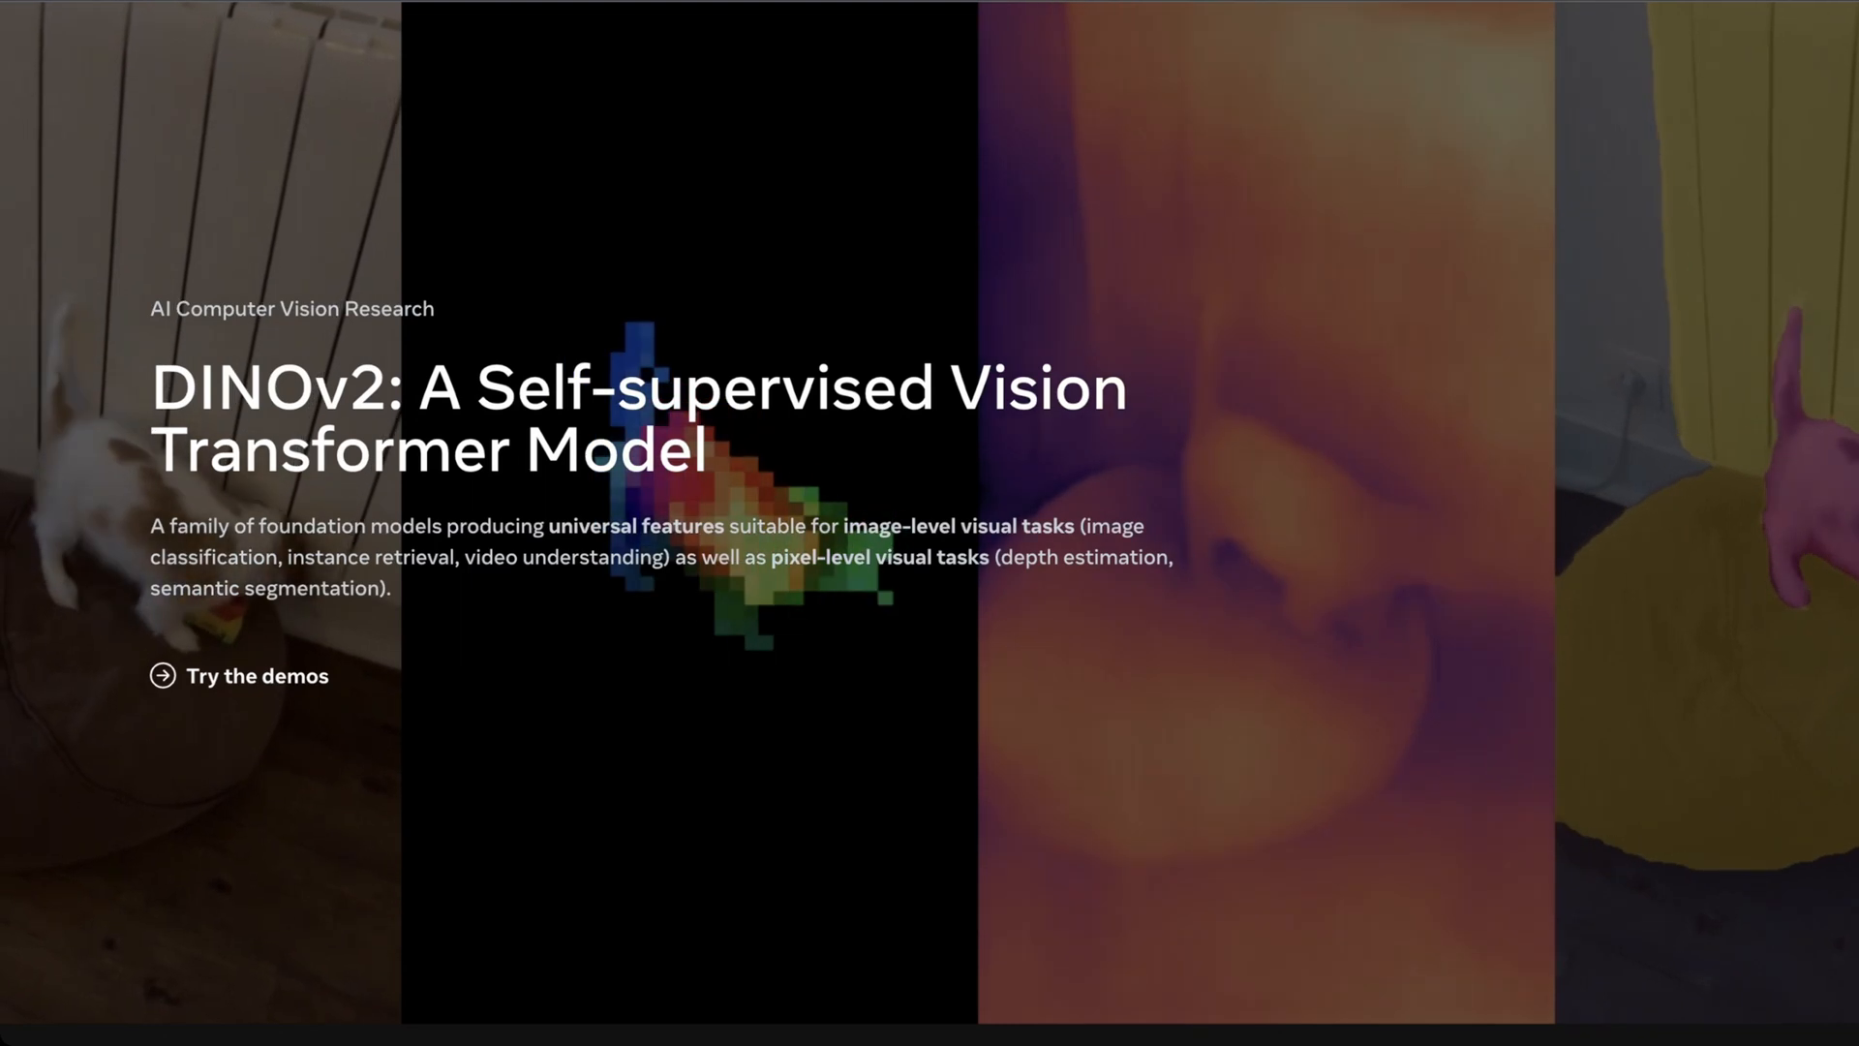
scroll("down", 3)
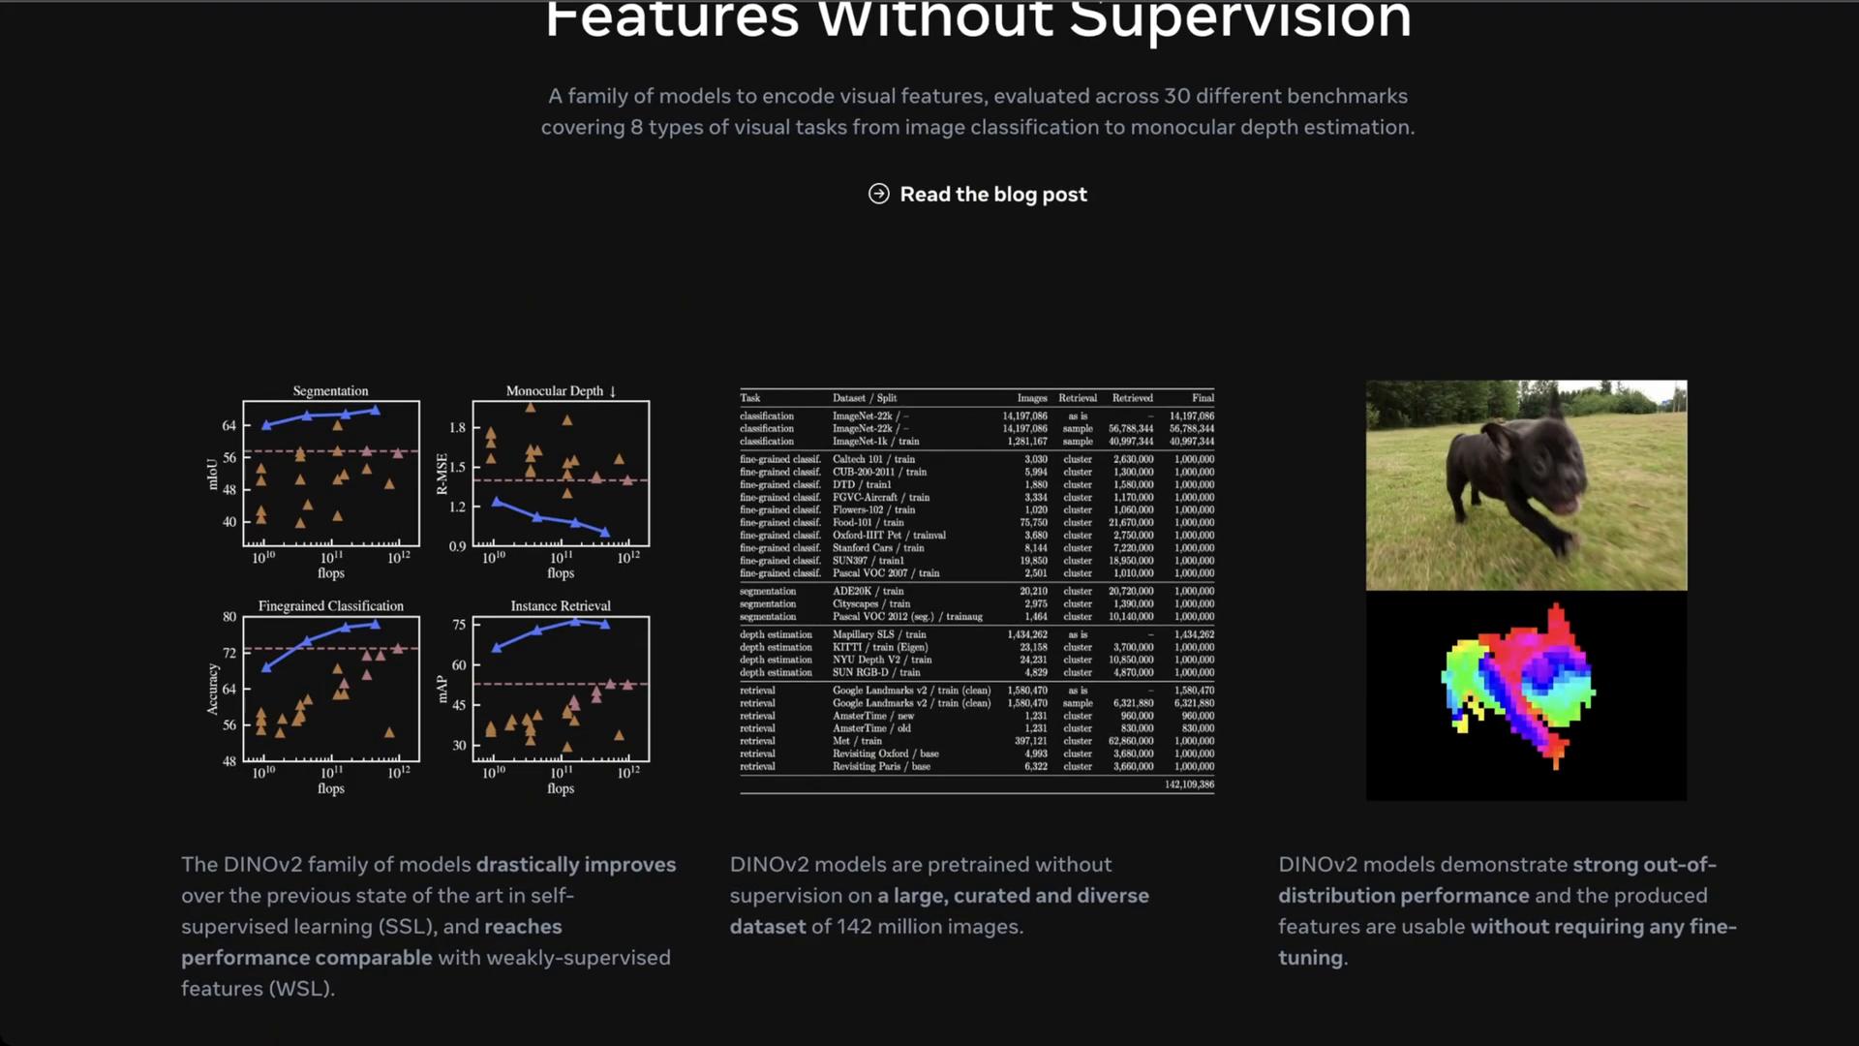
scroll("down", 3)
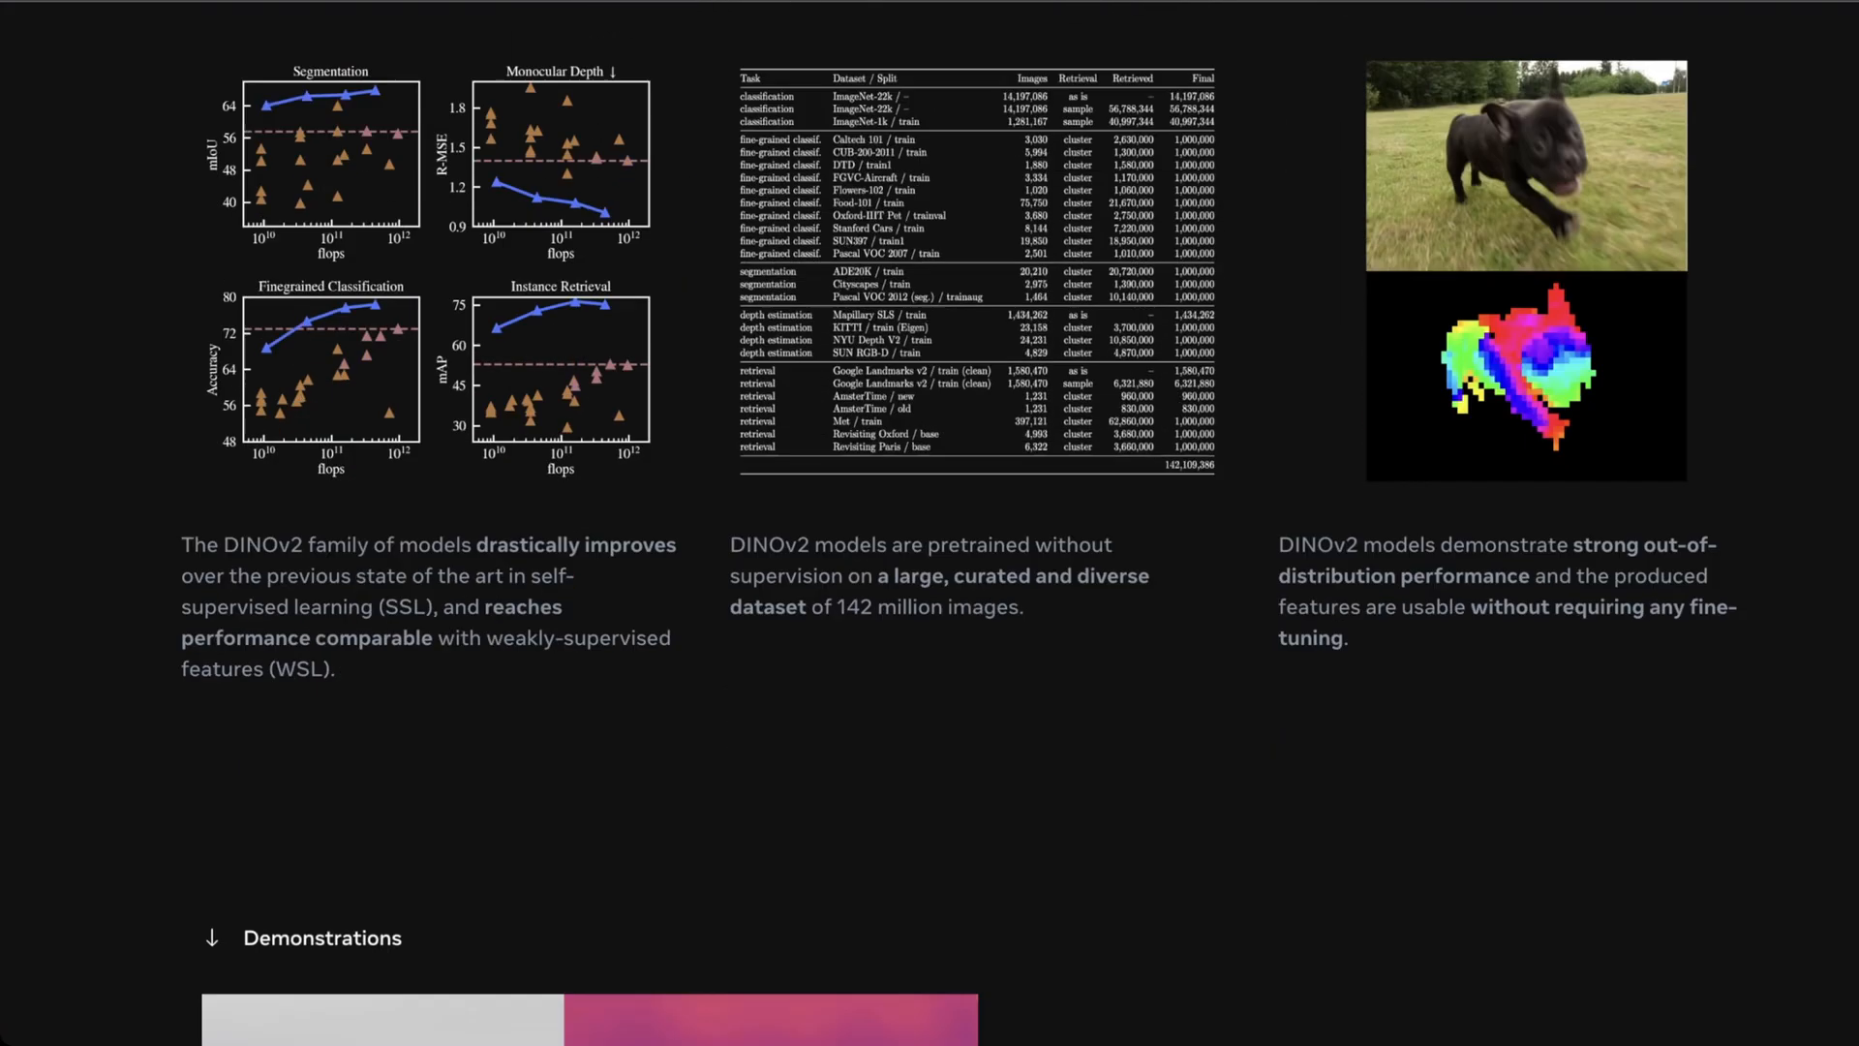
scroll("down", 3)
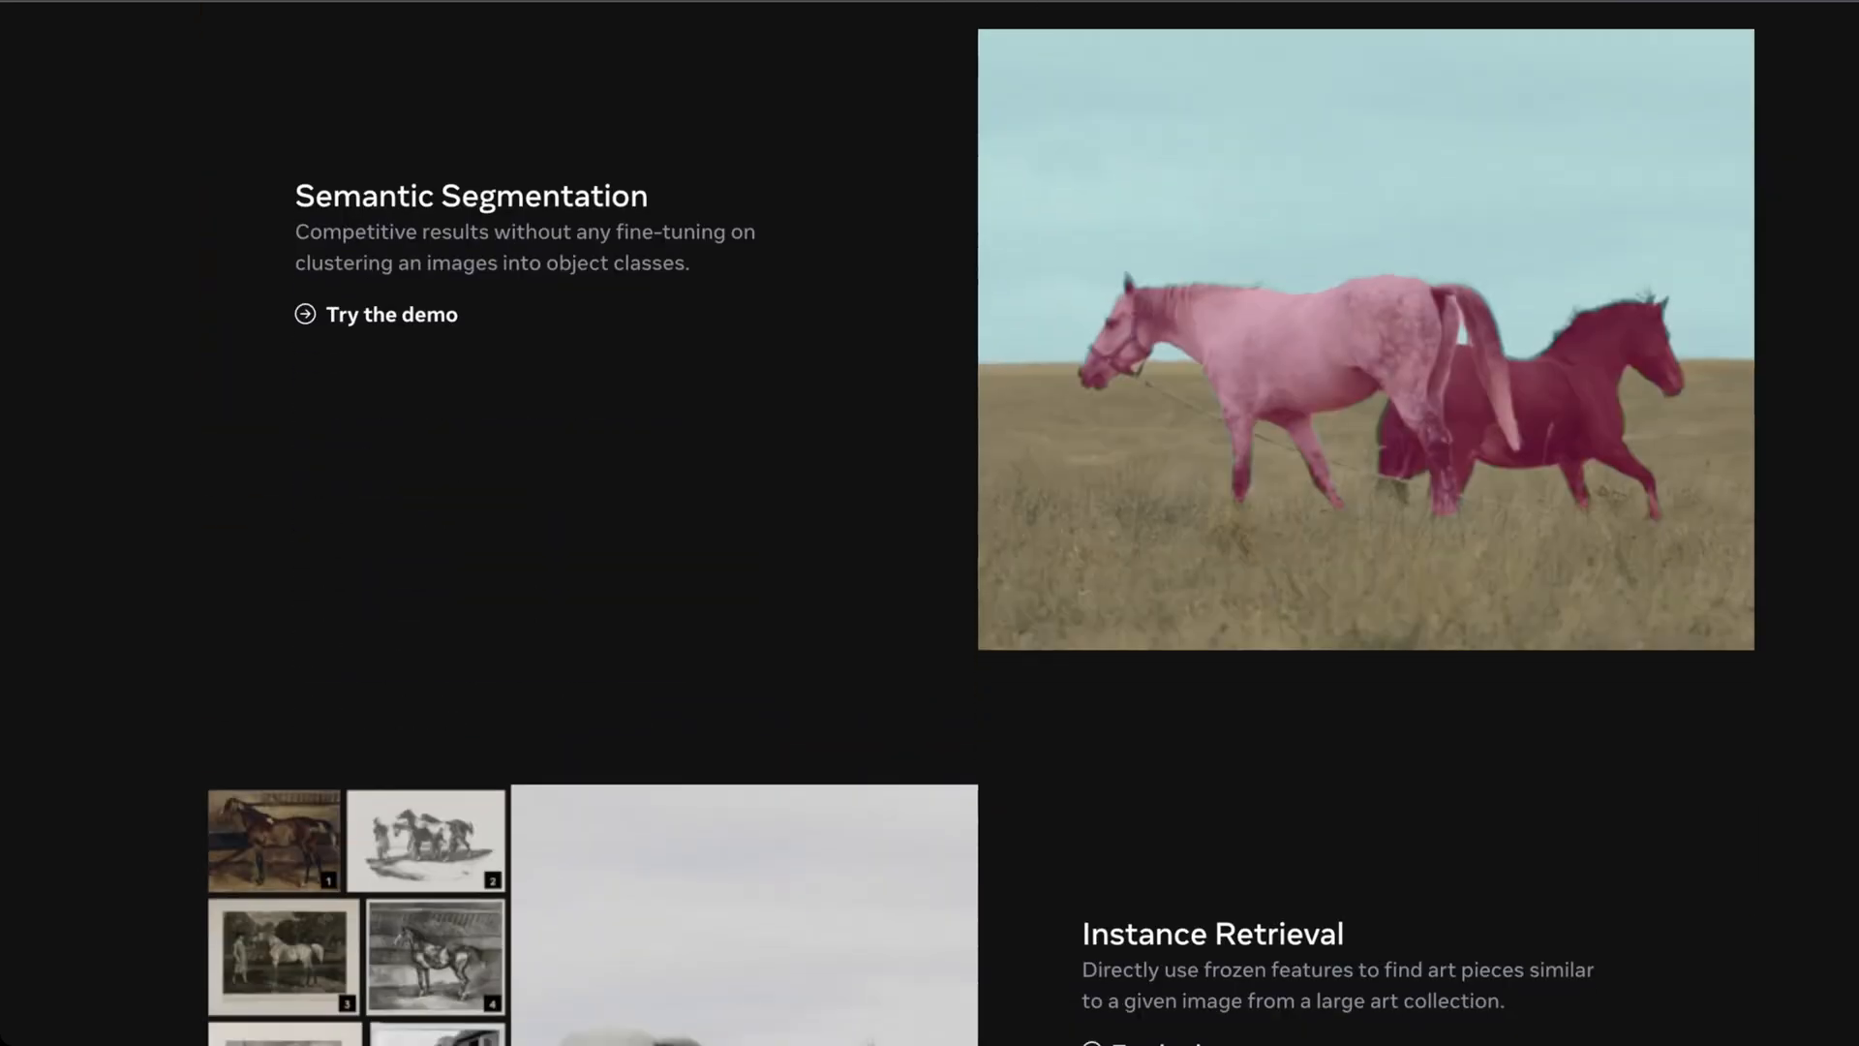
scroll("down", 3)
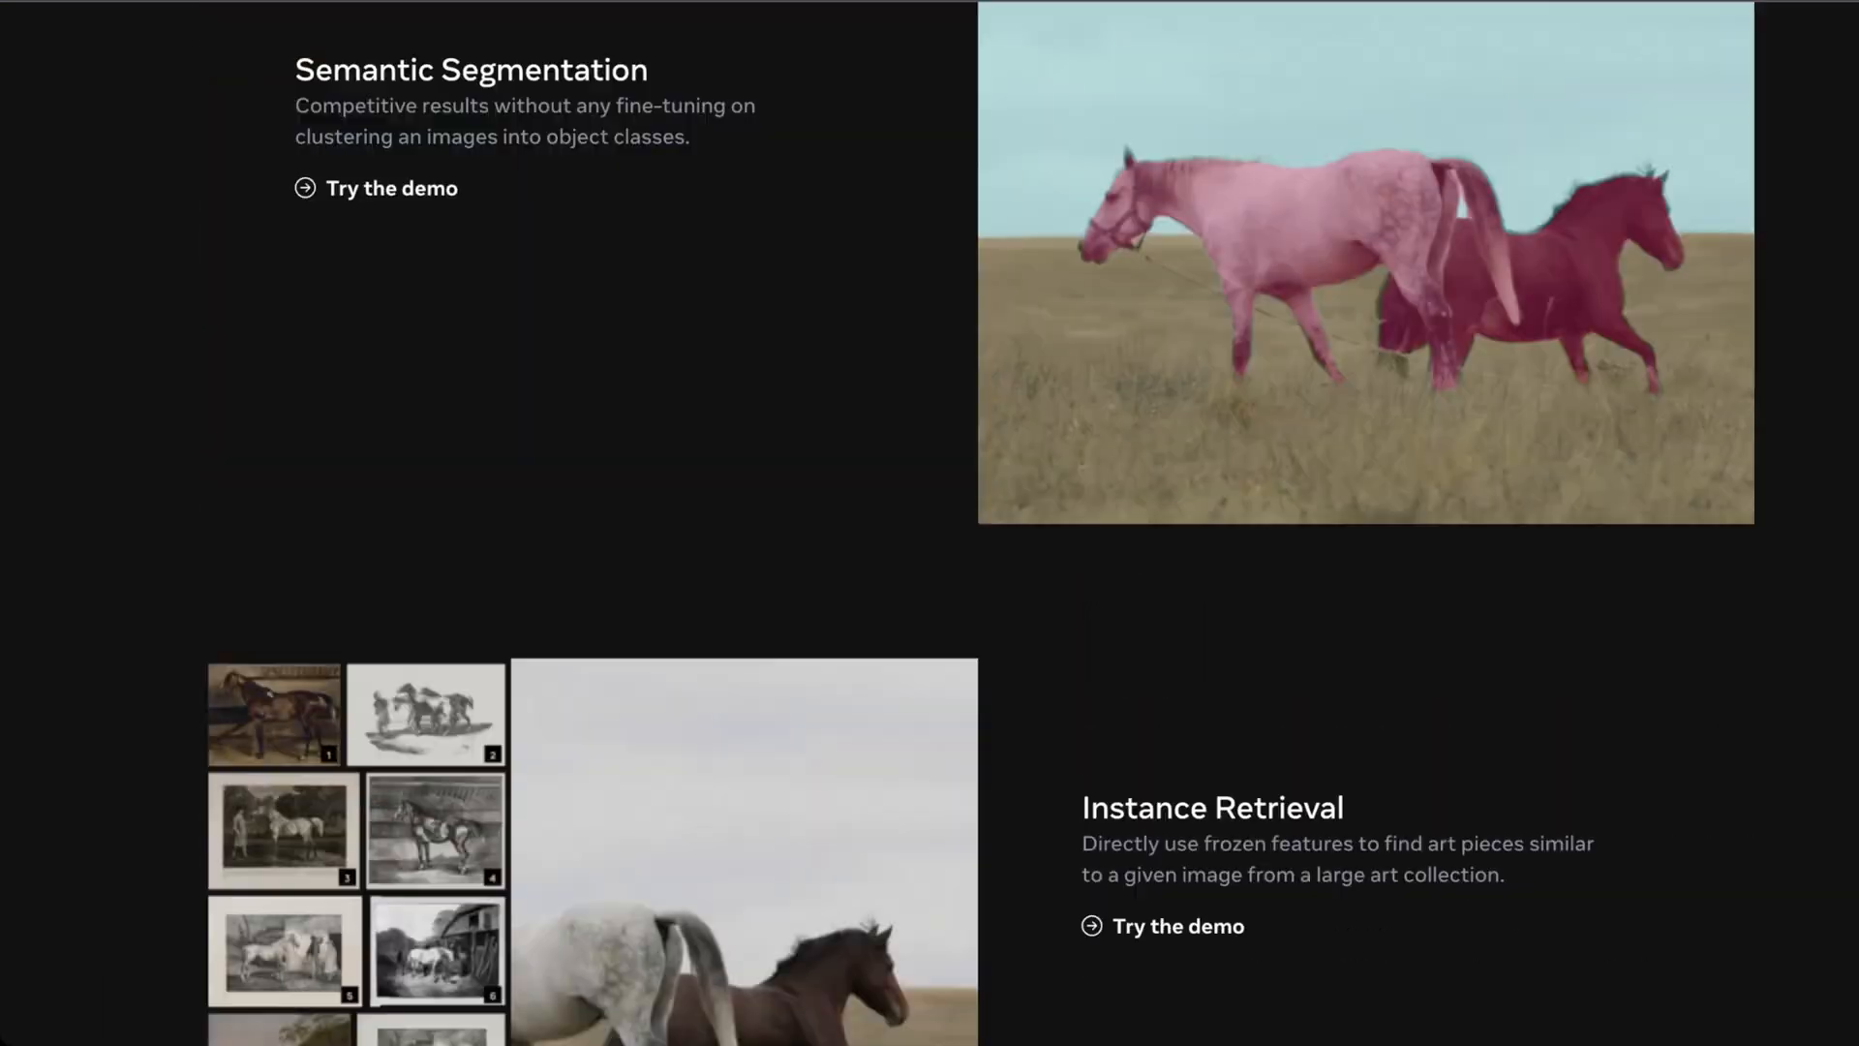
scroll("up", 3)
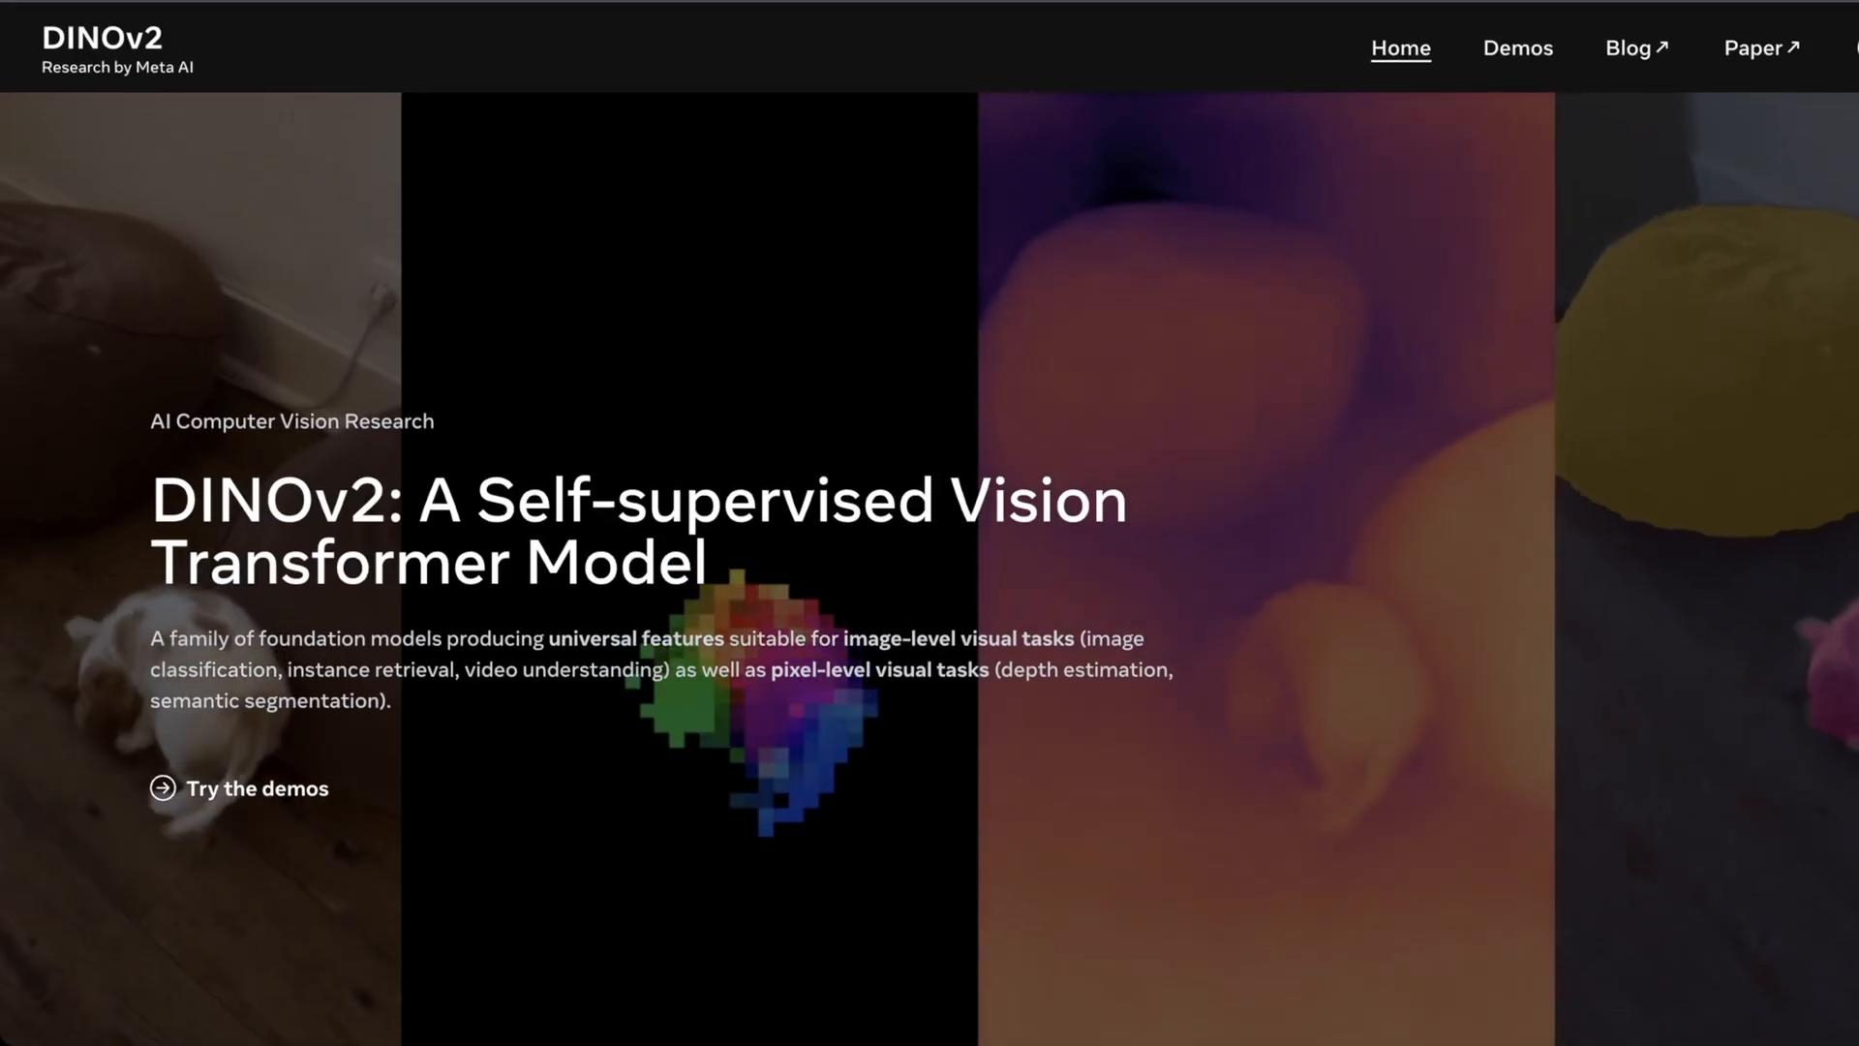